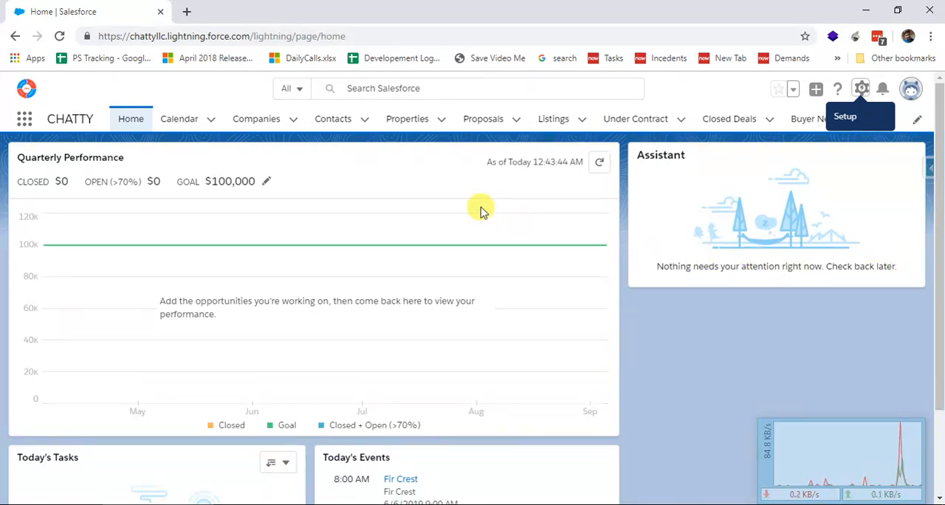
{"action": "mouse_move", "coordinate": [441, 162]}
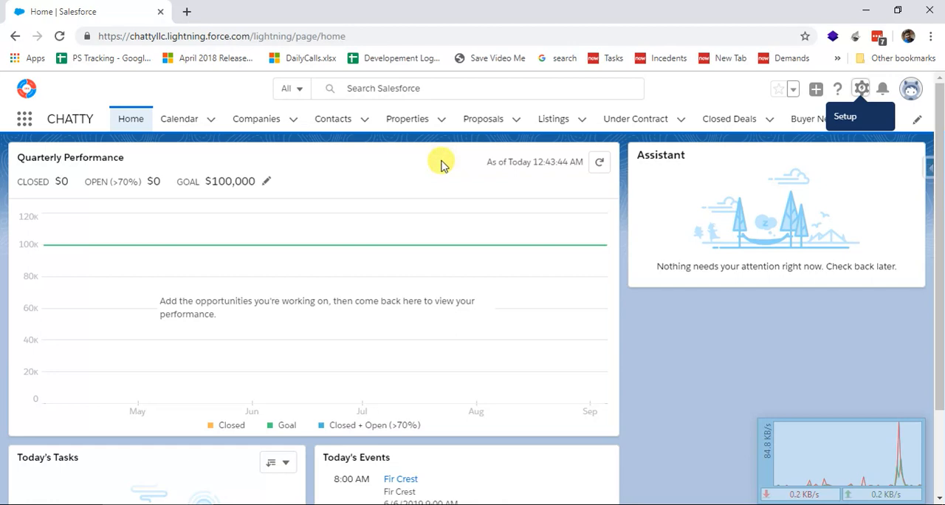
{"action": "mouse_move", "coordinate": [436, 172]}
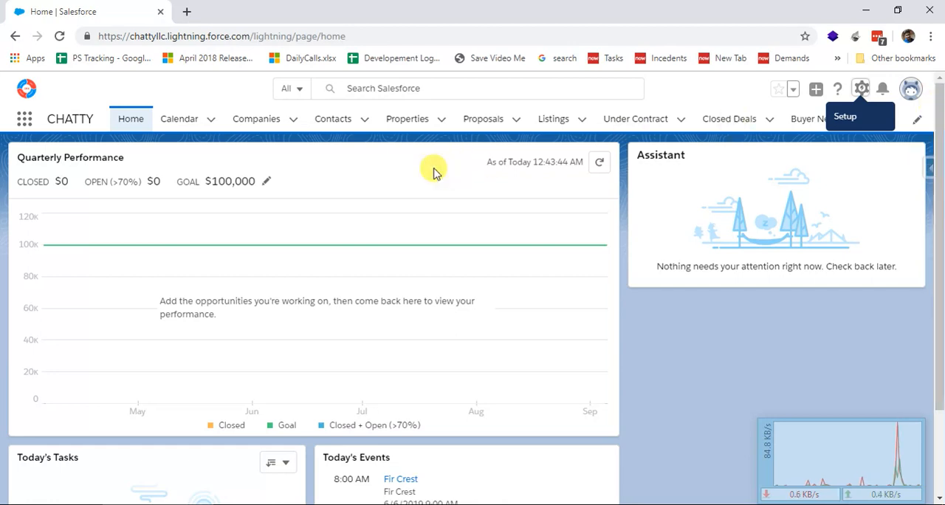
Open the Properties tab's Recently Viewed list of four properties.
{"action": "left_click", "coordinate": [407, 119]}
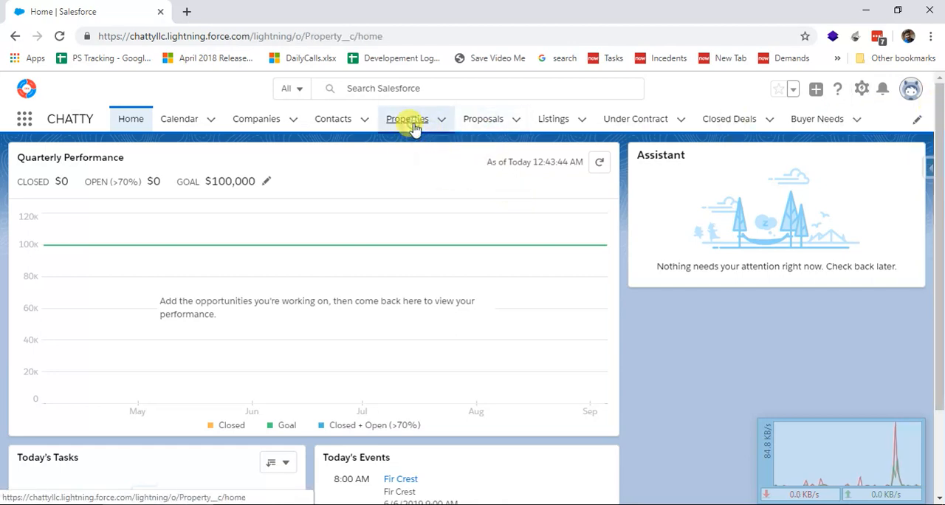
{"action": "left_click", "coordinate": [407, 119]}
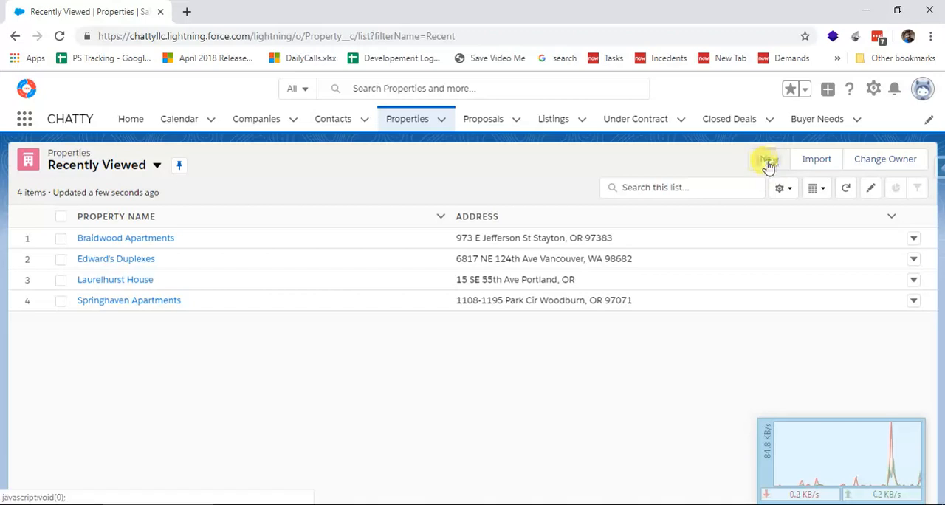
Start a new property record with the Multifamily record type.
{"action": "left_click", "coordinate": [768, 161]}
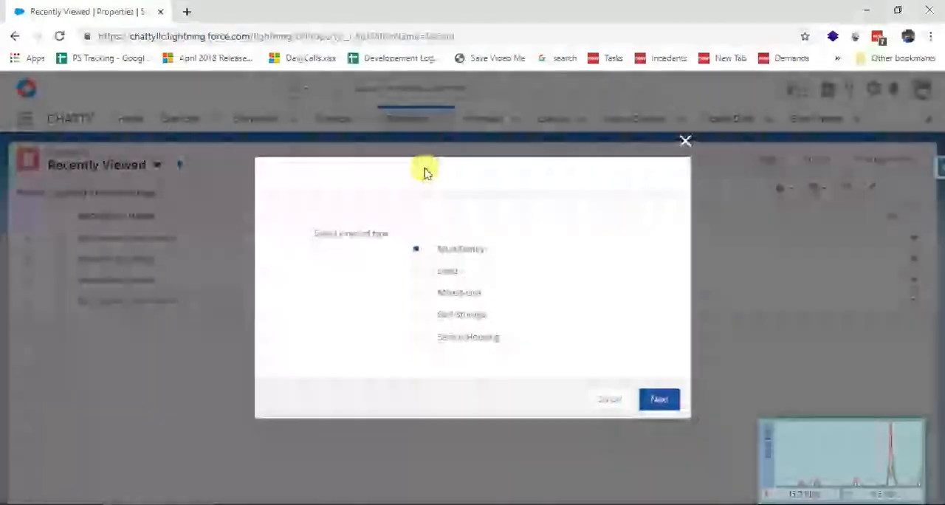
{"action": "left_click", "coordinate": [659, 398]}
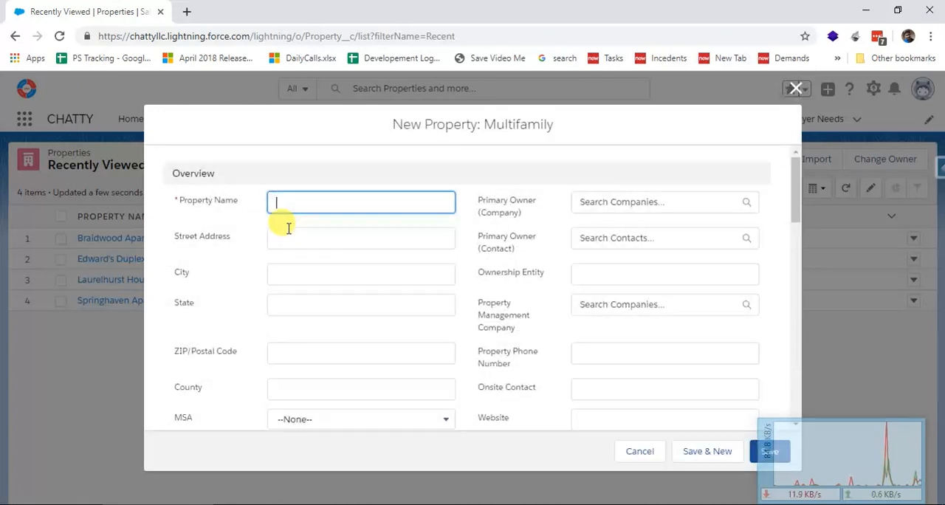
Create 'Test Property' from the saved Kolhapur address suggestion, with County India, and save.
{"action": "type", "text": "Test Property"}
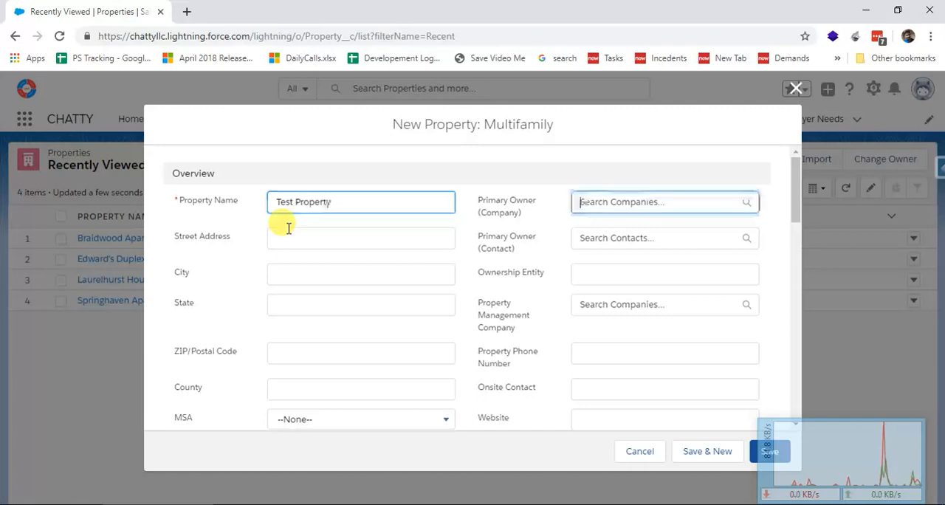
{"action": "left_click", "coordinate": [361, 237]}
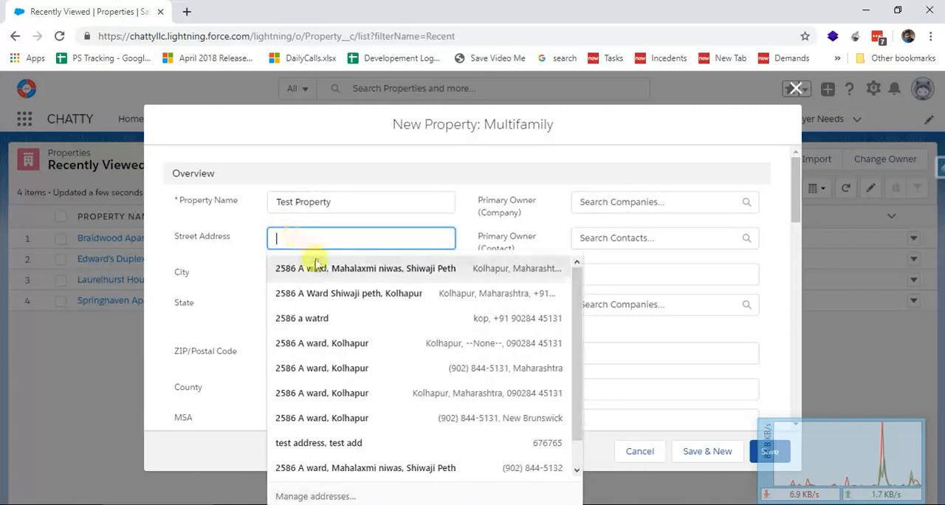
{"action": "left_click", "coordinate": [365, 268]}
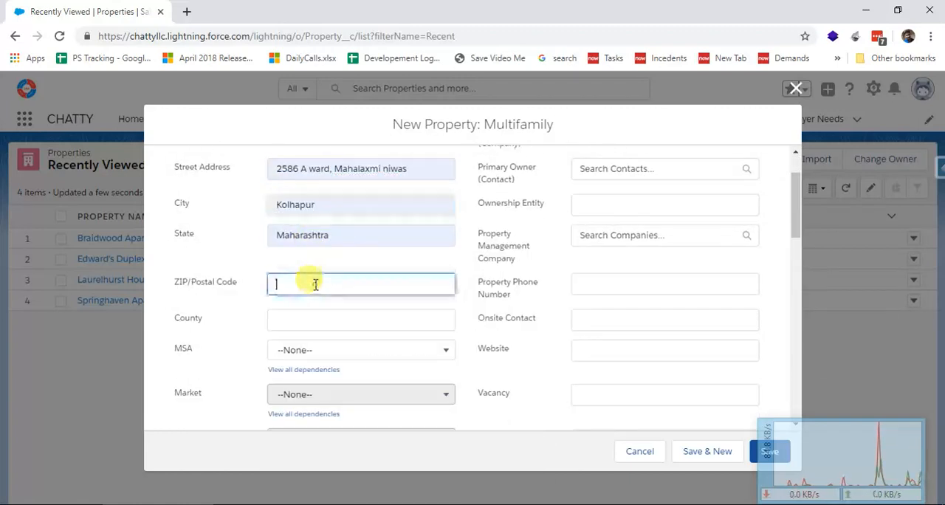
{"action": "type", "text": "6767656"}
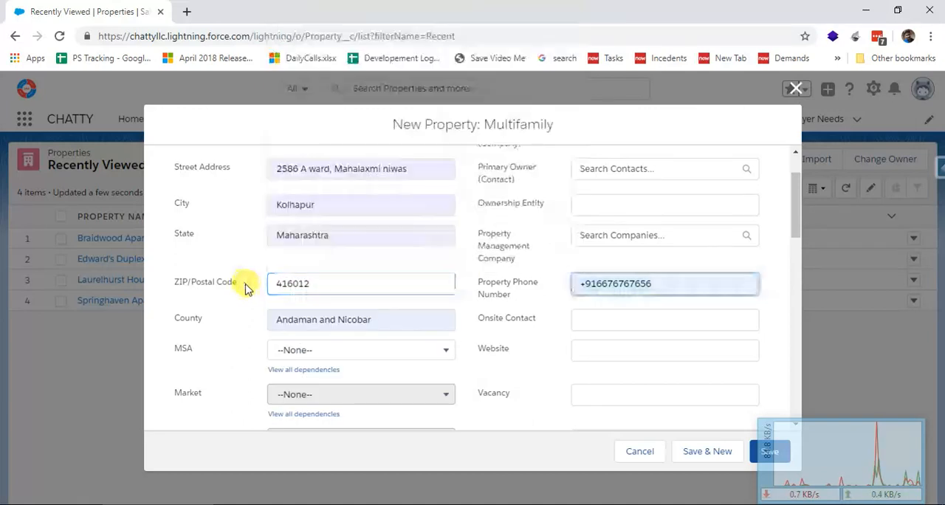
{"action": "left_click", "coordinate": [361, 319]}
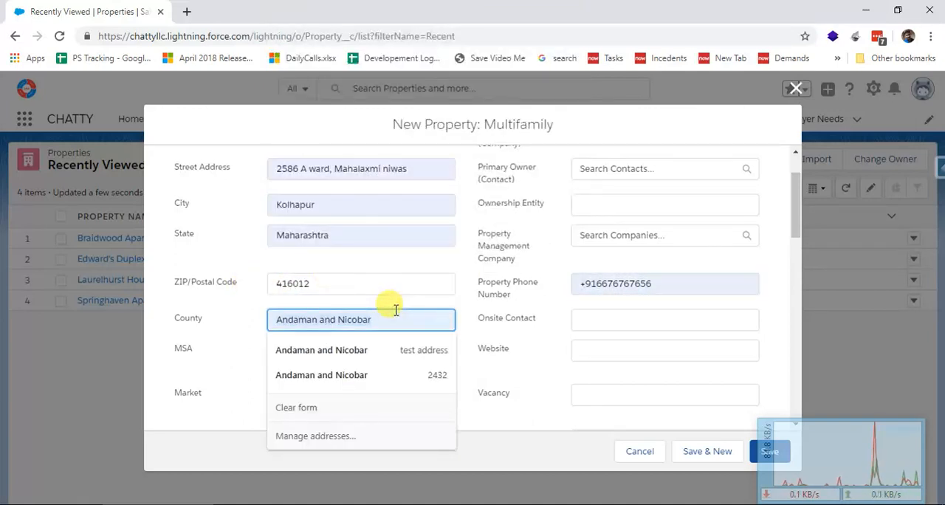
{"action": "type", "text": "India"}
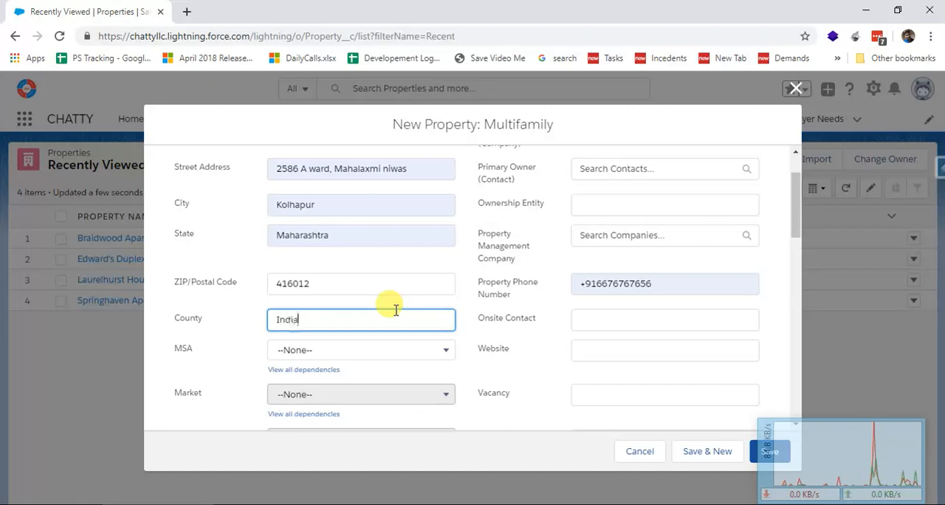
{"action": "mouse_move", "coordinate": [309, 347]}
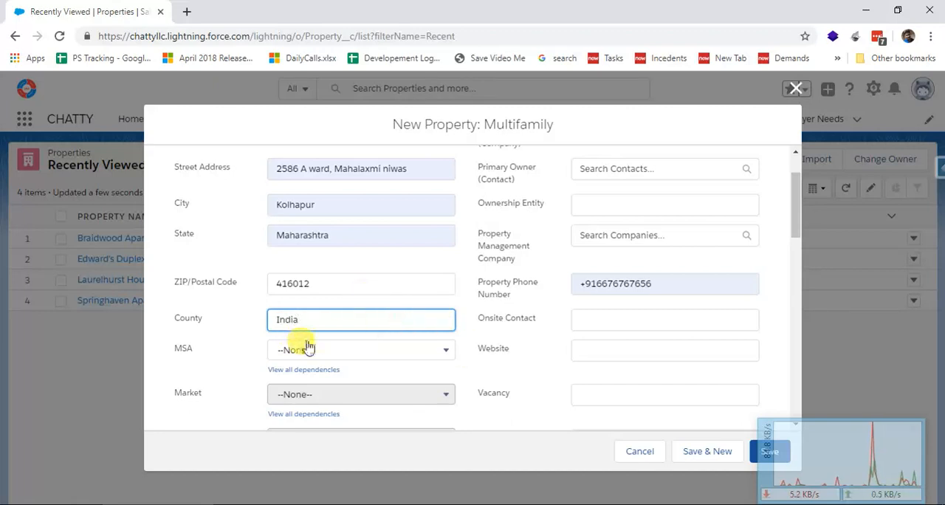
{"action": "mouse_move", "coordinate": [197, 240]}
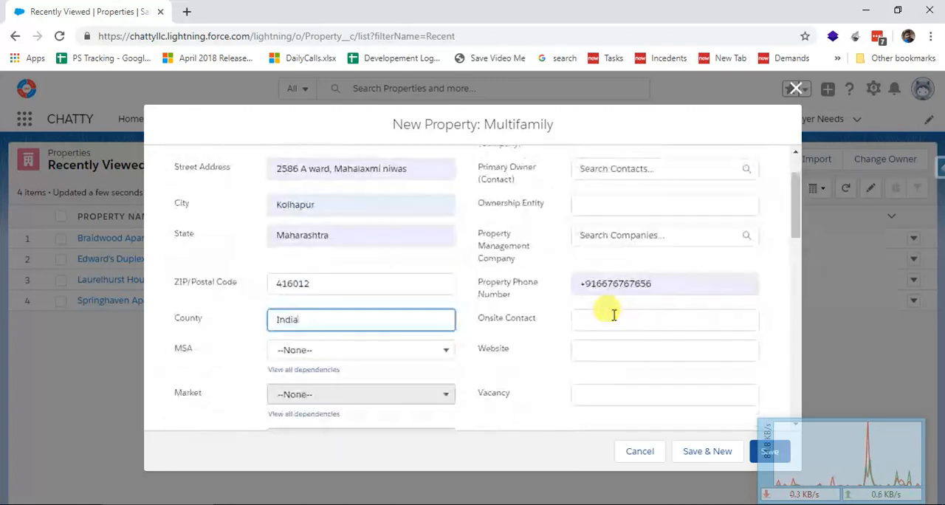
{"action": "mouse_move", "coordinate": [541, 319]}
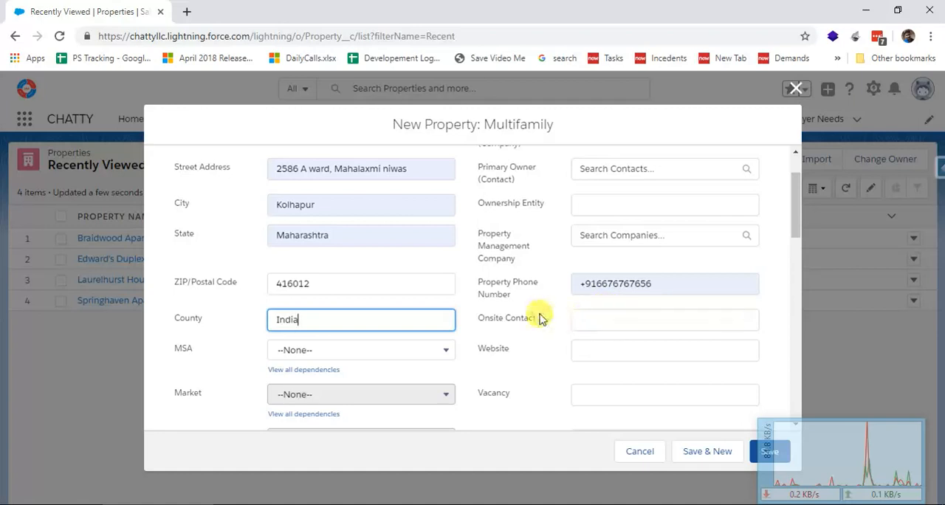
{"action": "scroll", "scroll_direction": "down", "scroll_amount": 3}
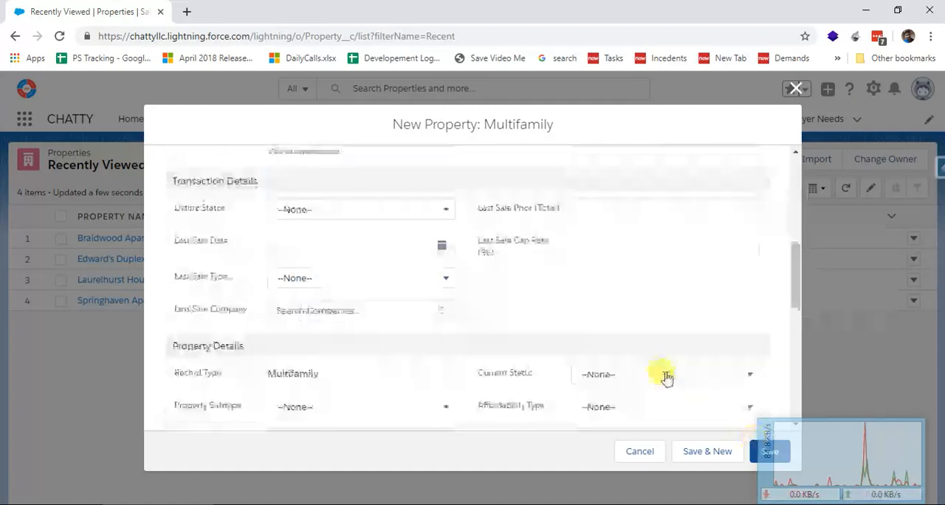
{"action": "scroll", "scroll_direction": "down", "scroll_amount": 3}
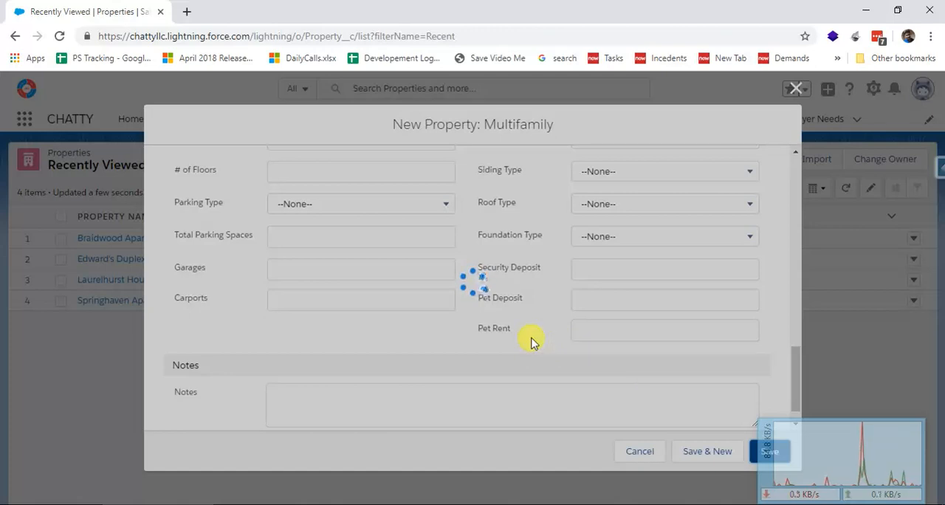
{"action": "left_click", "coordinate": [769, 452]}
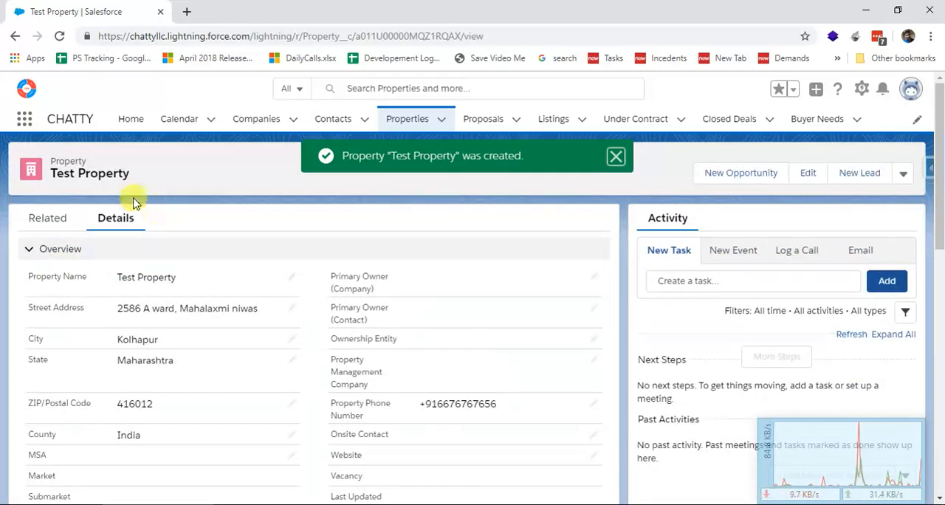
Dismiss the creation toast and reload the Test Property page to reveal Map & Images.
{"action": "left_click", "coordinate": [616, 156]}
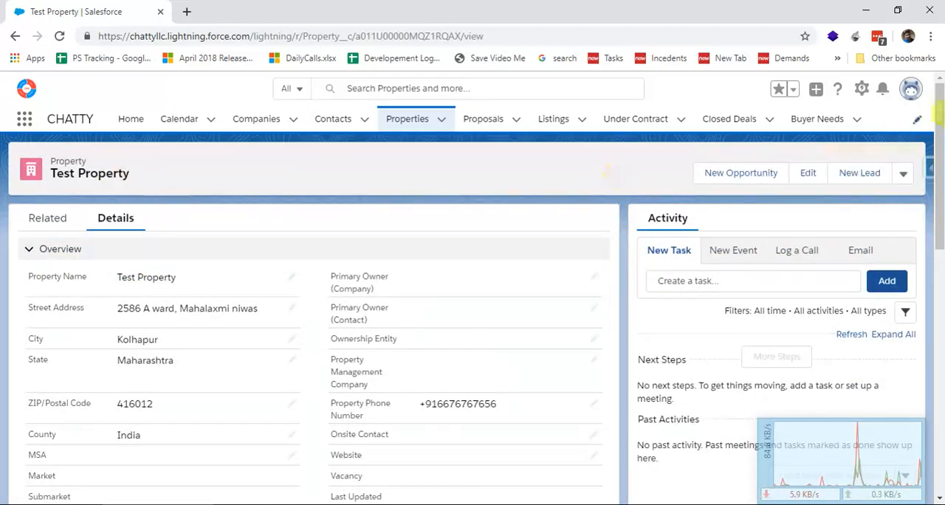
{"action": "left_click", "coordinate": [59, 36]}
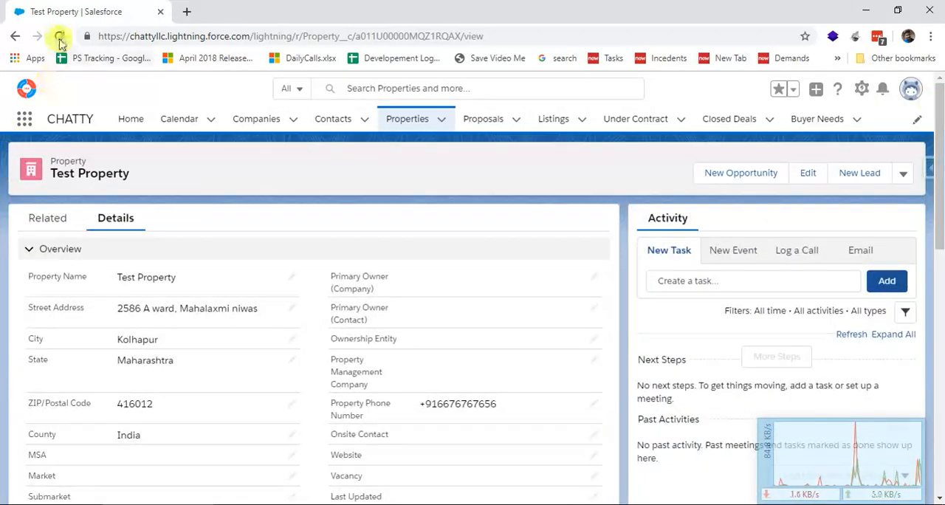
{"action": "left_click", "coordinate": [59, 36]}
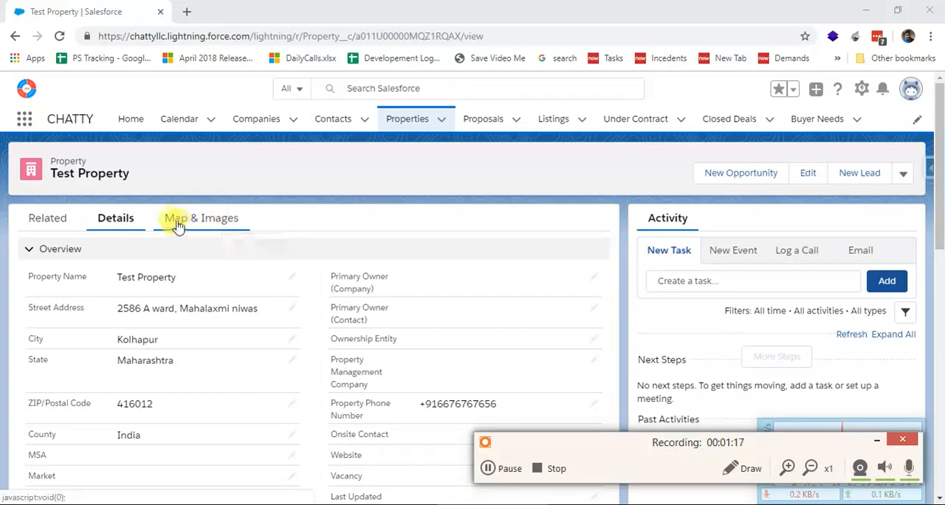
{"action": "scroll", "scroll_direction": "down", "scroll_amount": 3}
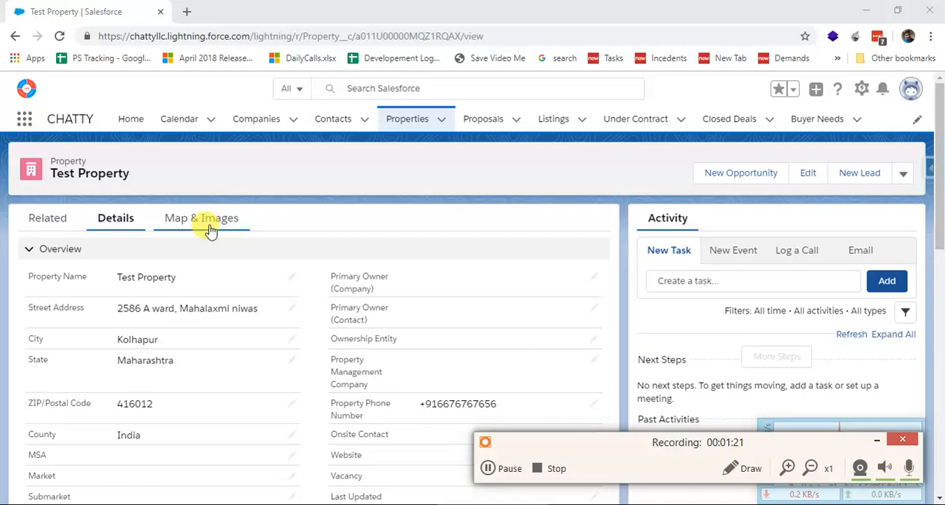
{"action": "mouse_move", "coordinate": [201, 218]}
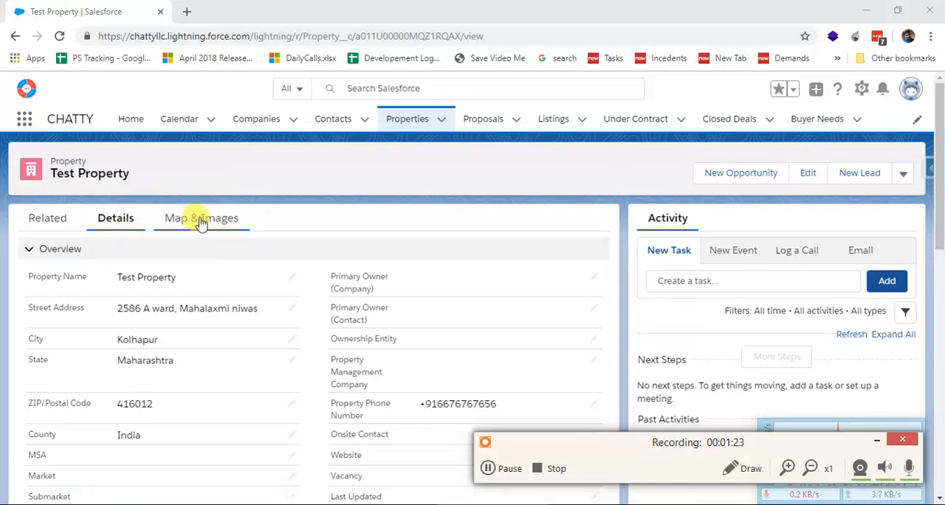
Switch between Details and Map & Images, viewing the Kolhapur map and empty Image Gallery.
{"action": "left_click", "coordinate": [201, 218]}
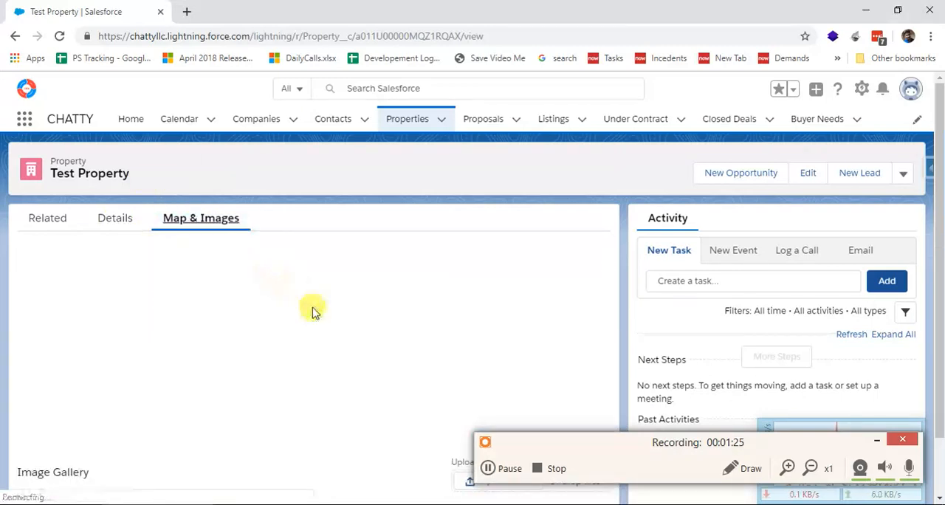
{"action": "mouse_move", "coordinate": [265, 342]}
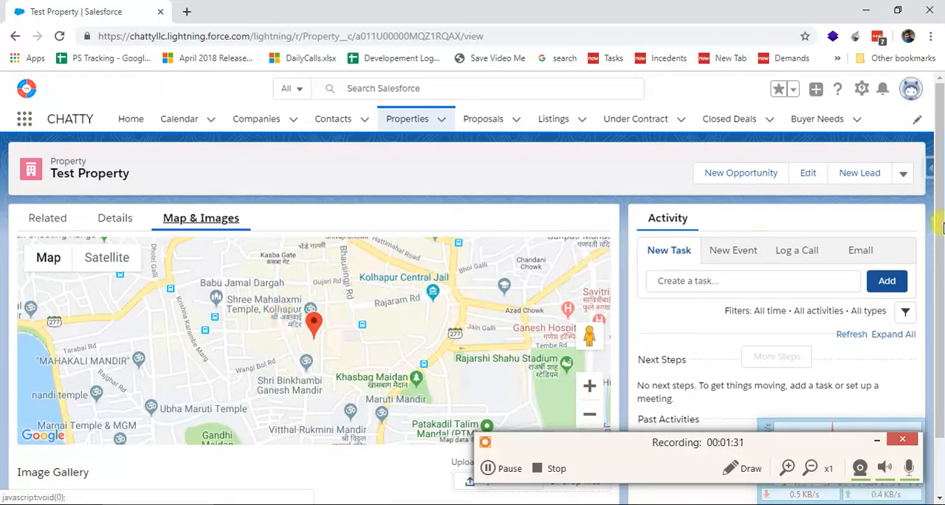
{"action": "left_click", "coordinate": [114, 218]}
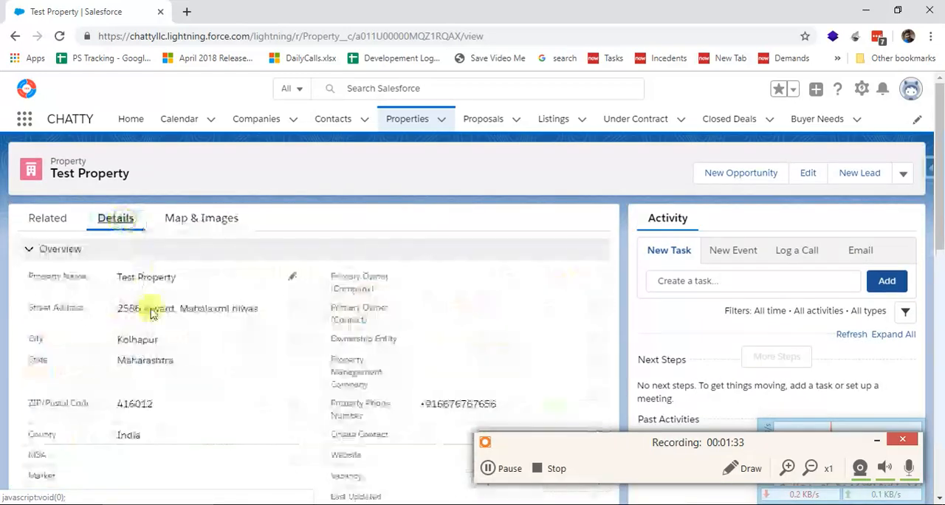
{"action": "left_click", "coordinate": [201, 217]}
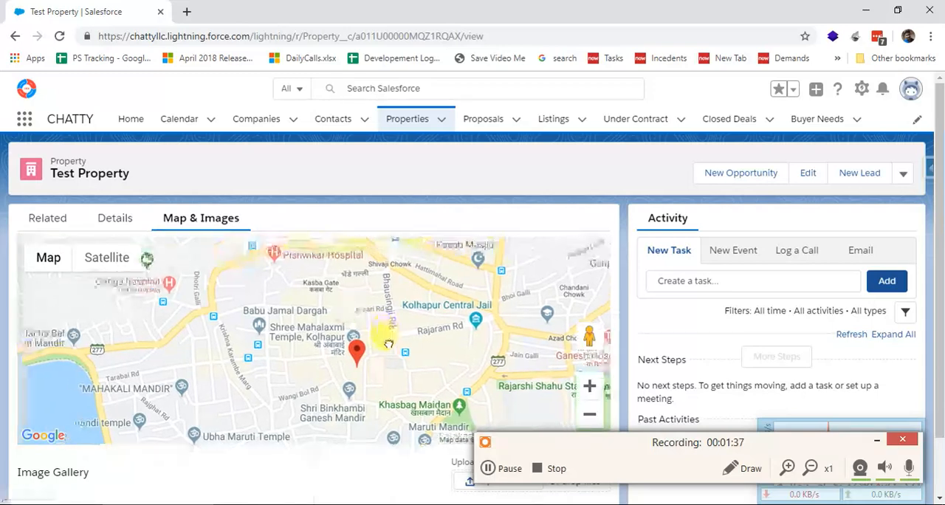
{"action": "scroll", "scroll_direction": "down", "scroll_amount": 3}
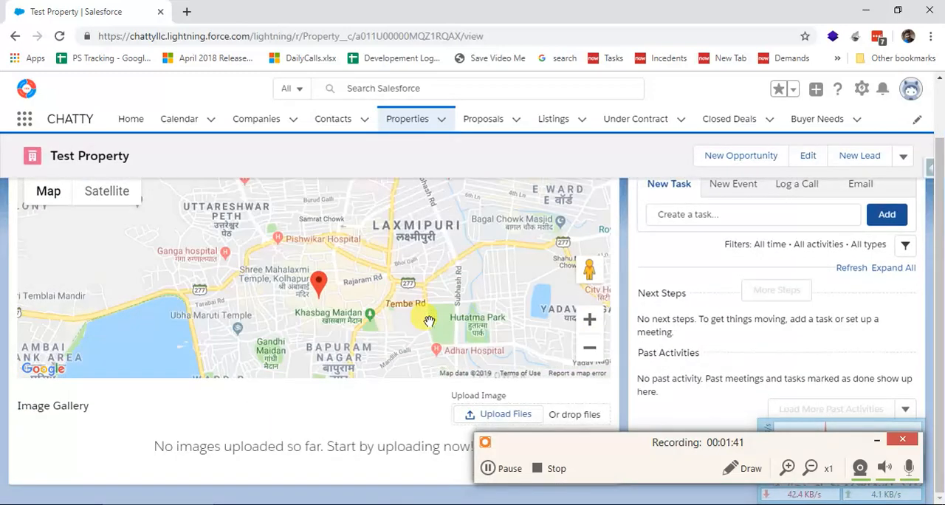
{"action": "scroll", "scroll_direction": "up", "scroll_amount": 3}
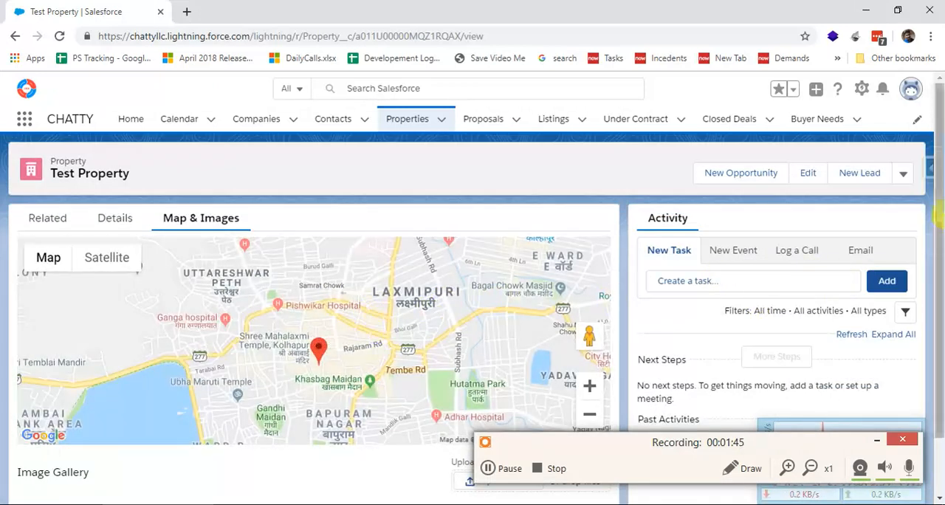
{"action": "scroll", "scroll_direction": "down", "scroll_amount": 3}
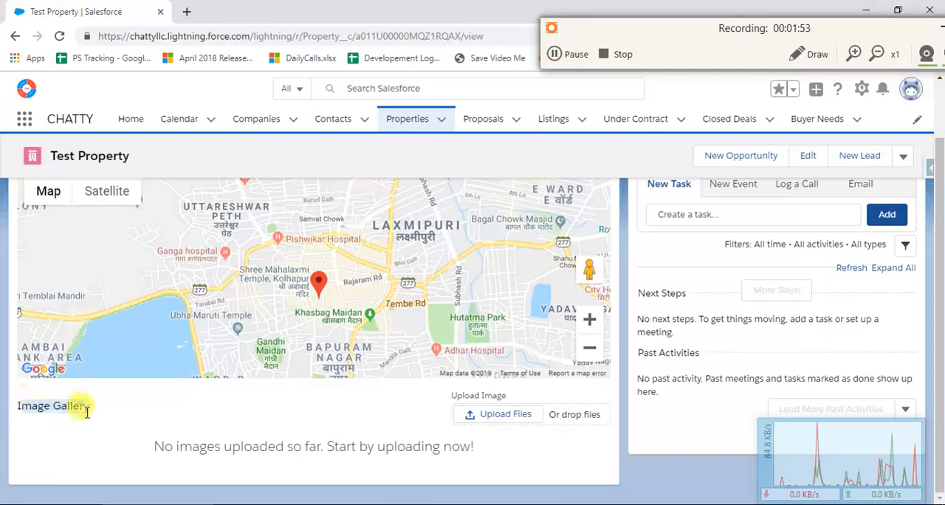
{"action": "left_click", "coordinate": [114, 217]}
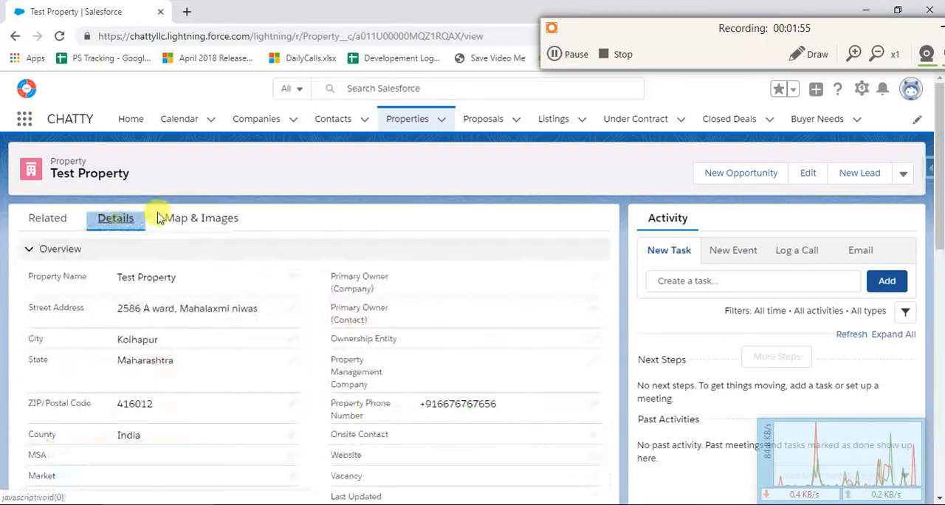
{"action": "left_click", "coordinate": [200, 217]}
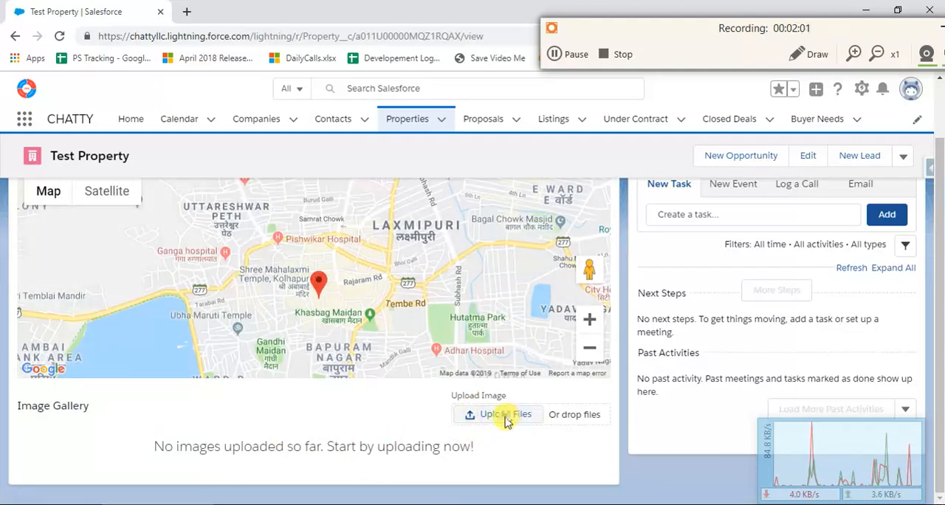
Upload Wall (13).jpg through Wall (16).jpg to the property gallery.
{"action": "left_click", "coordinate": [498, 413]}
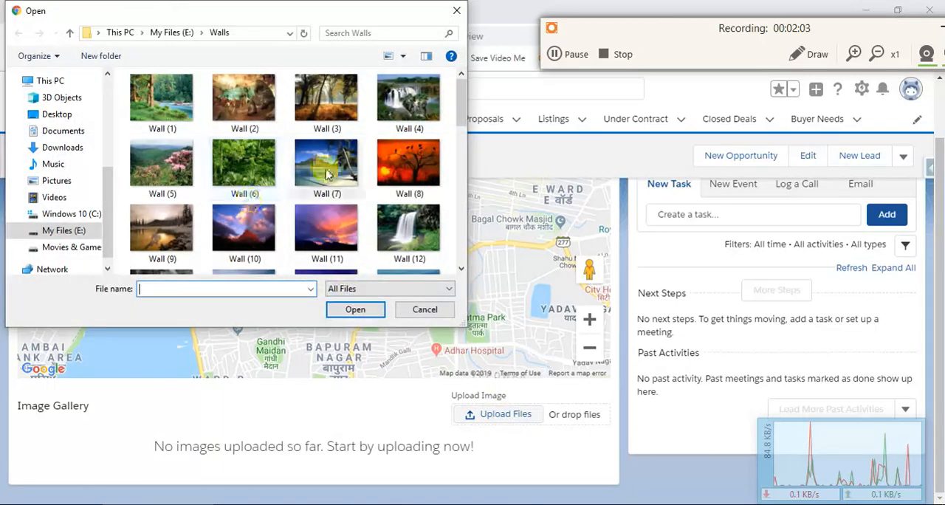
{"action": "scroll", "scroll_direction": "down", "scroll_amount": 3}
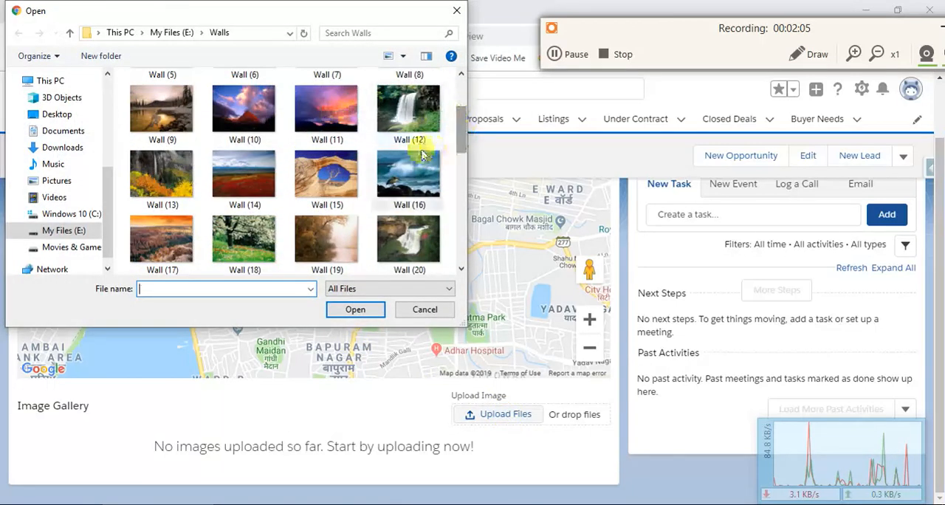
{"action": "mouse_move", "coordinate": [362, 148]}
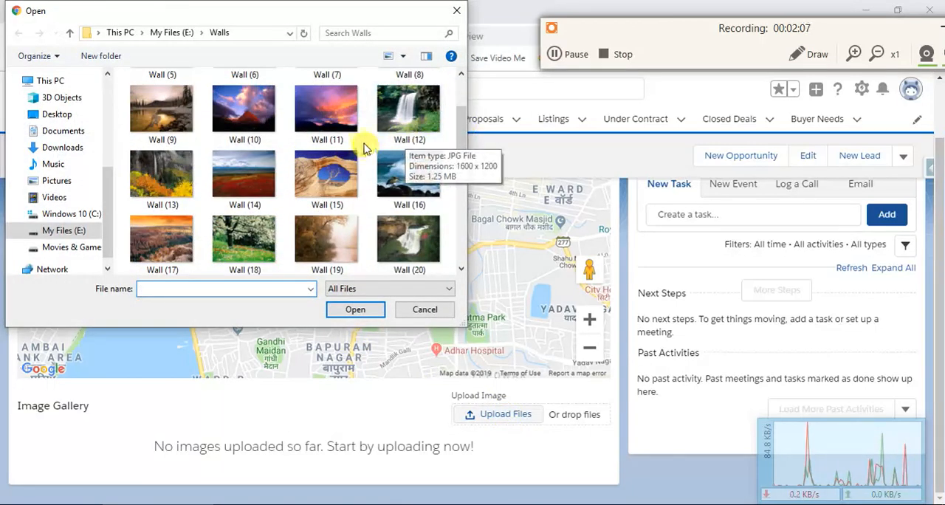
{"action": "left_click", "coordinate": [162, 107]}
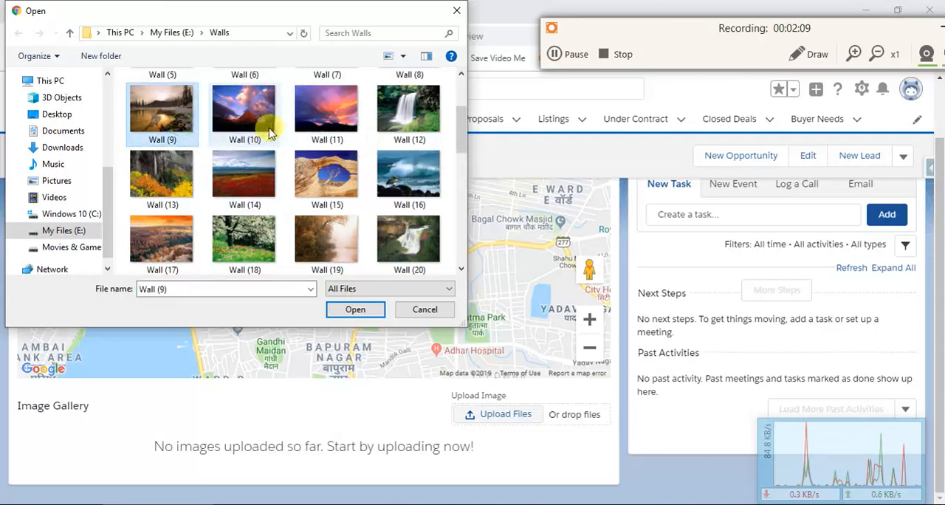
{"action": "left_click", "coordinate": [409, 173]}
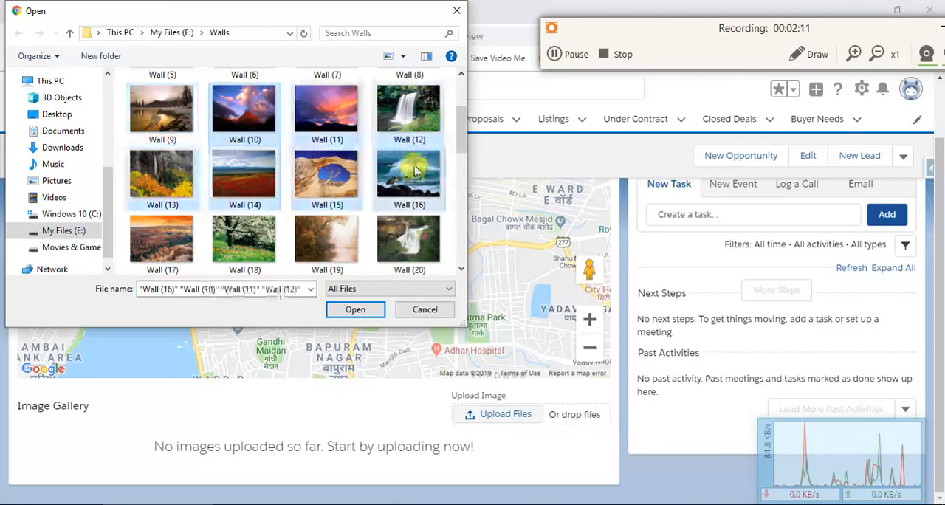
{"action": "left_click", "coordinate": [162, 111]}
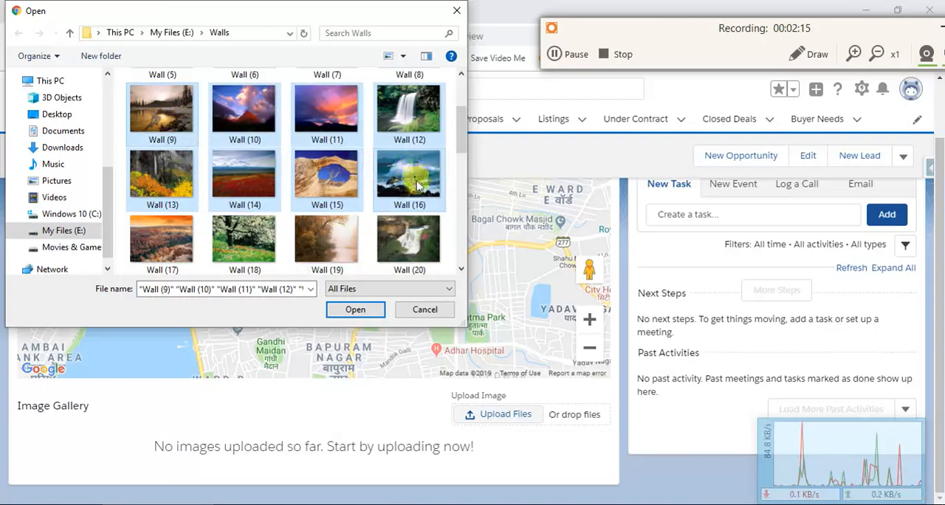
{"action": "left_click", "coordinate": [409, 175]}
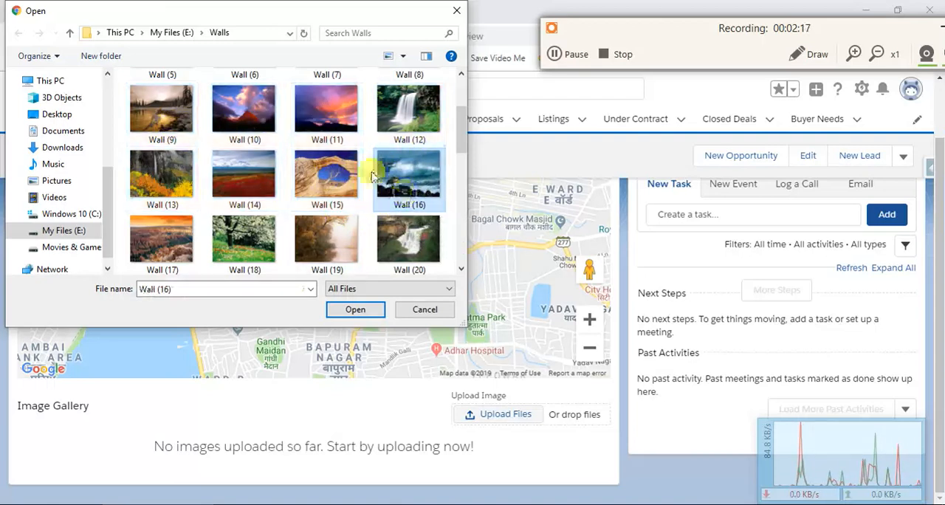
{"action": "left_click", "coordinate": [161, 175]}
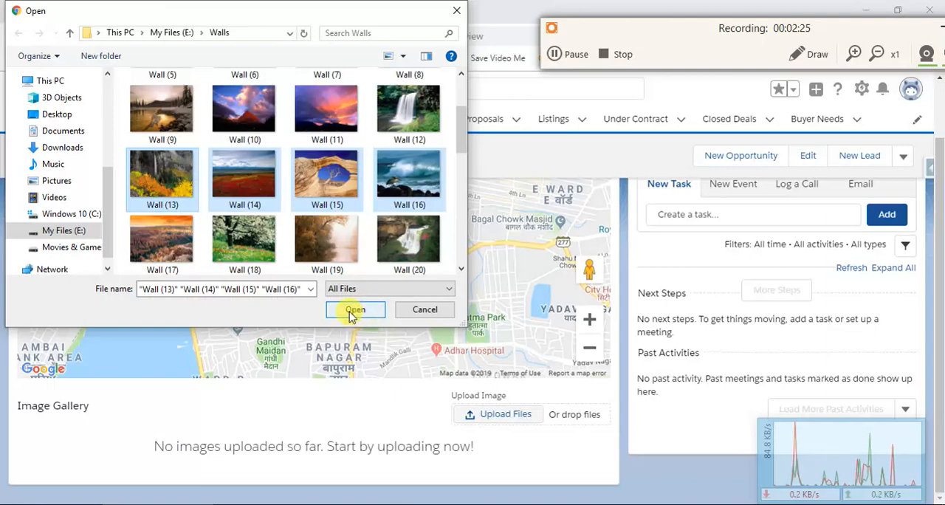
{"action": "left_click", "coordinate": [355, 309]}
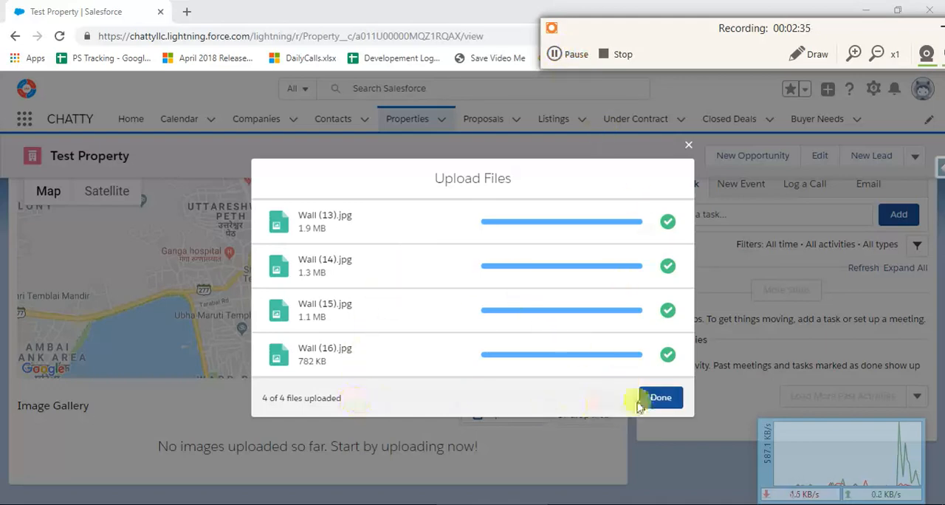
Close the upload dialog and view the four new gallery thumbnails.
{"action": "left_click", "coordinate": [660, 398]}
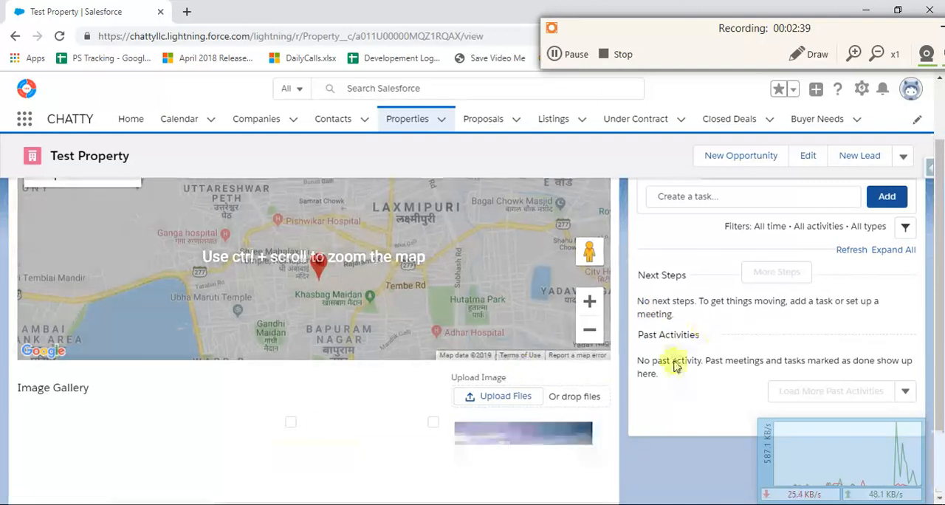
{"action": "scroll", "scroll_direction": "down", "scroll_amount": 3}
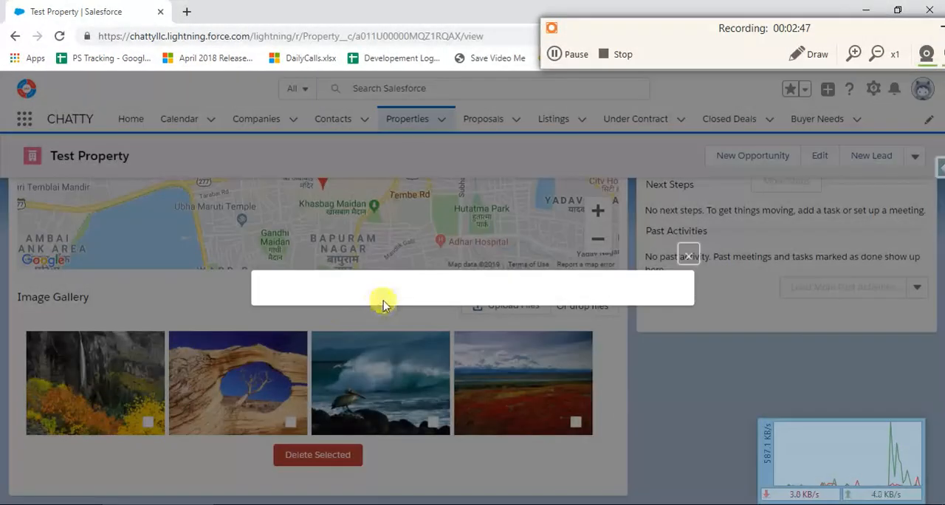
Preview the waterfall photo, save Wall (13).jpg, then close the preview.
{"action": "left_click", "coordinate": [95, 383]}
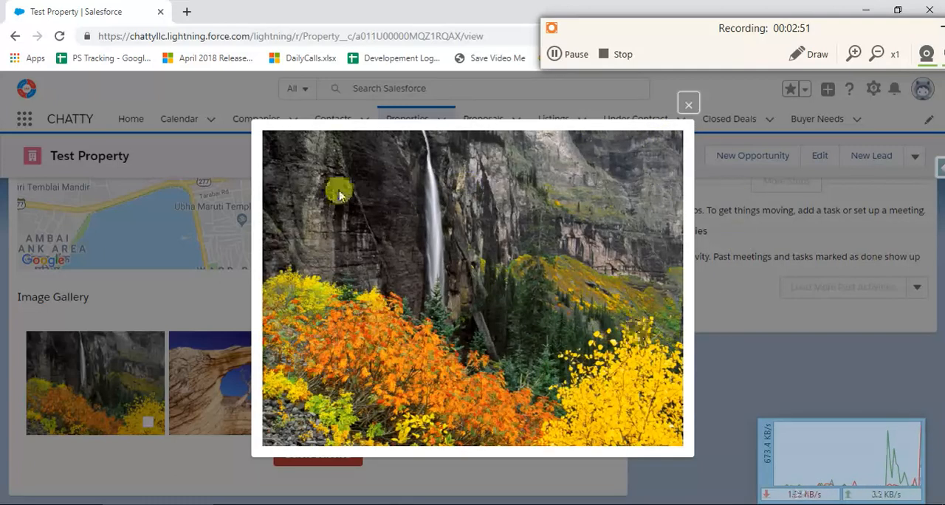
{"action": "mouse_move", "coordinate": [698, 218]}
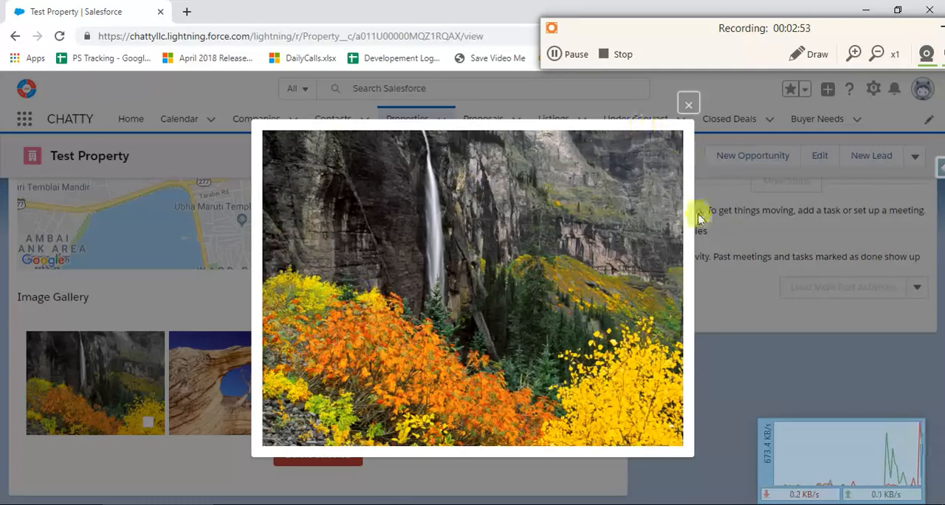
{"action": "mouse_move", "coordinate": [731, 209]}
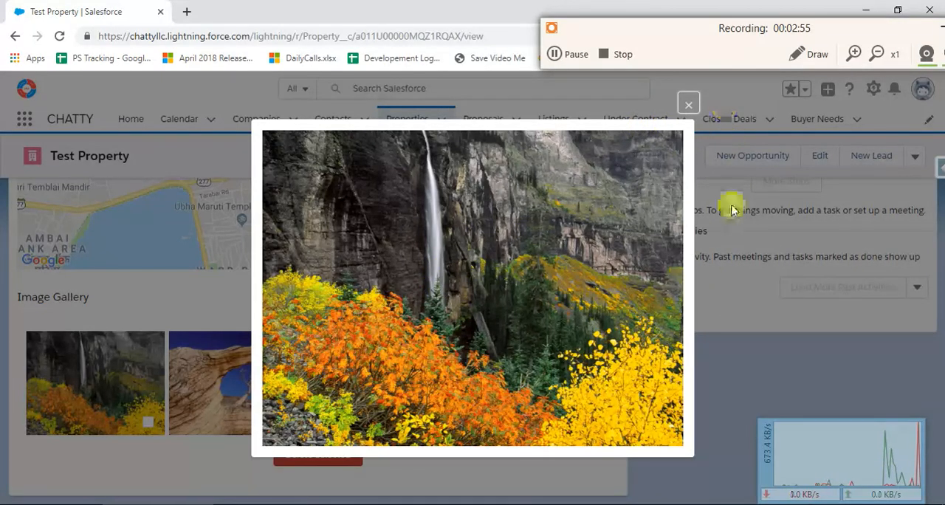
{"action": "right_click", "coordinate": [440, 247]}
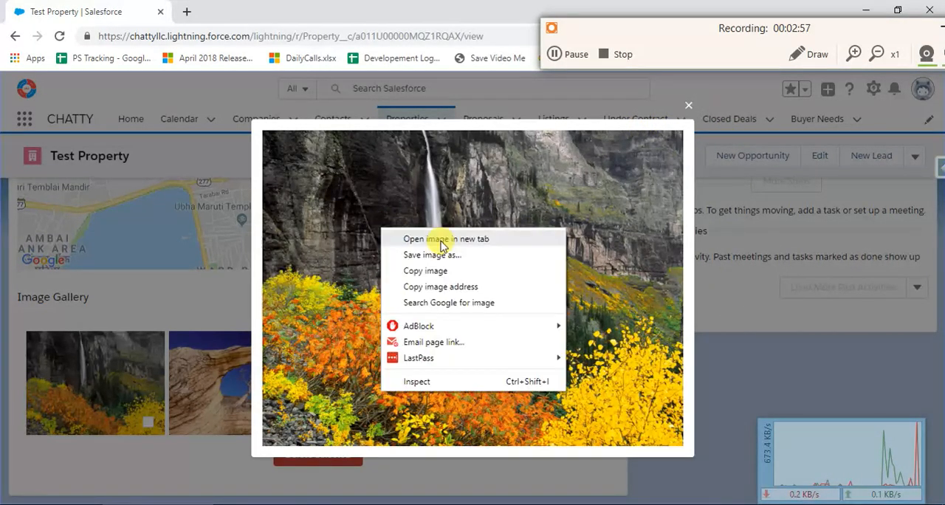
{"action": "left_click", "coordinate": [446, 238]}
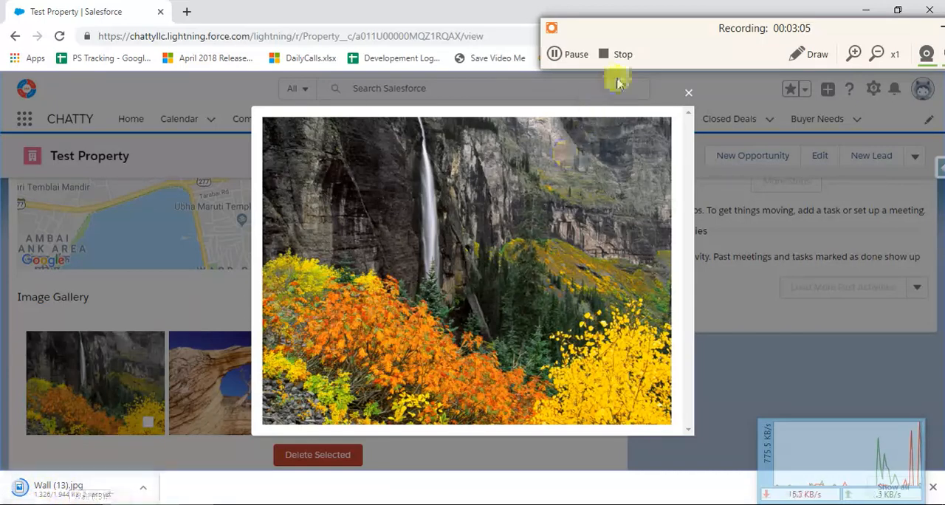
{"action": "left_click", "coordinate": [689, 93]}
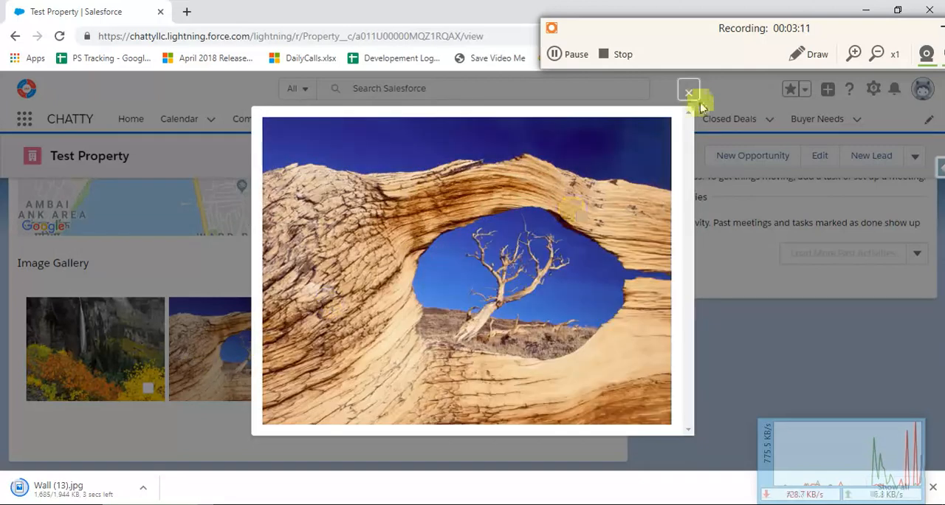
{"action": "mouse_move", "coordinate": [689, 90]}
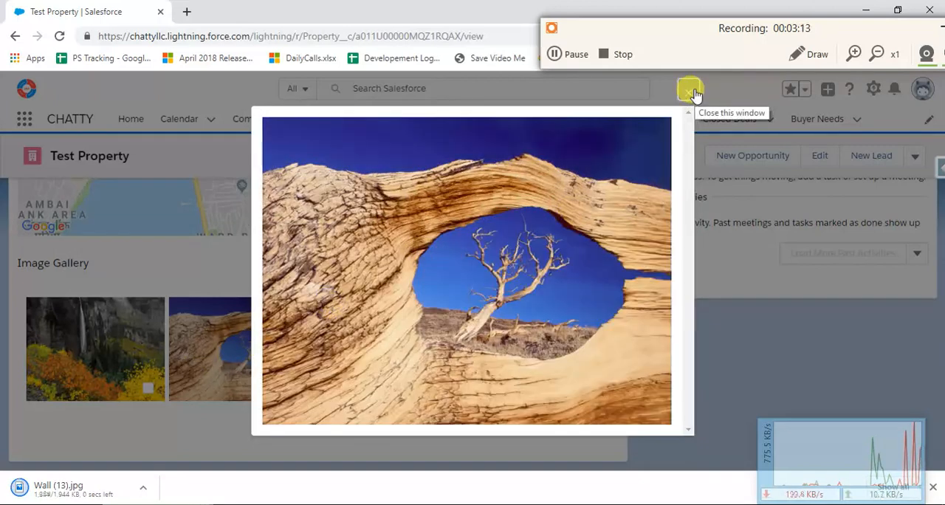
{"action": "left_click", "coordinate": [689, 89]}
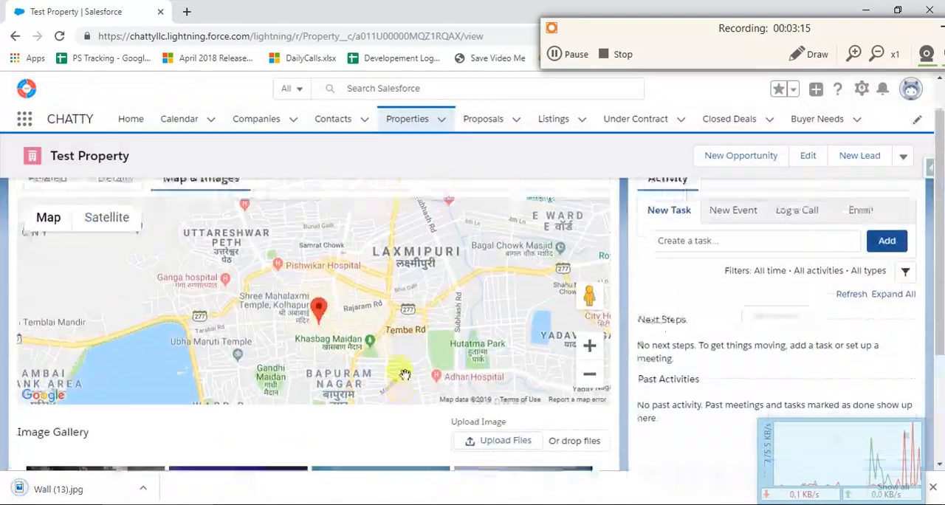
{"action": "scroll", "scroll_direction": "down", "scroll_amount": 3}
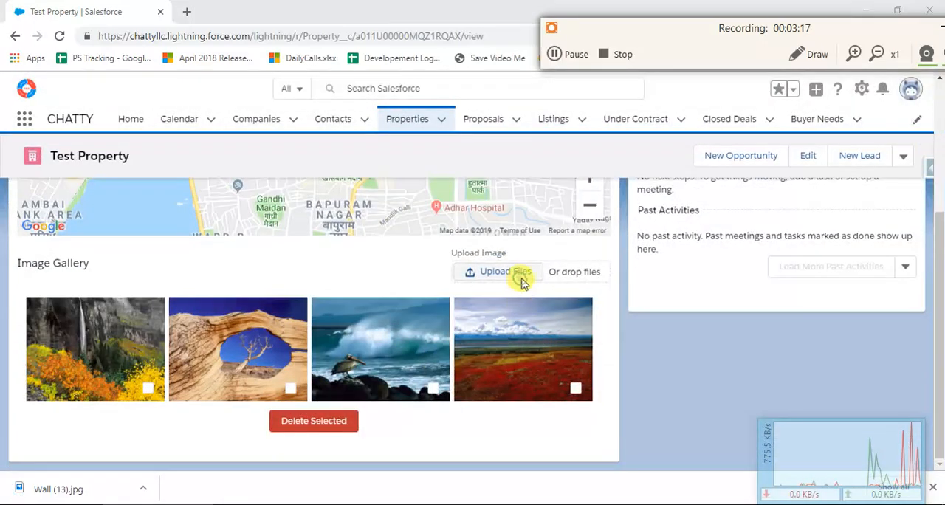
{"action": "left_click", "coordinate": [498, 272]}
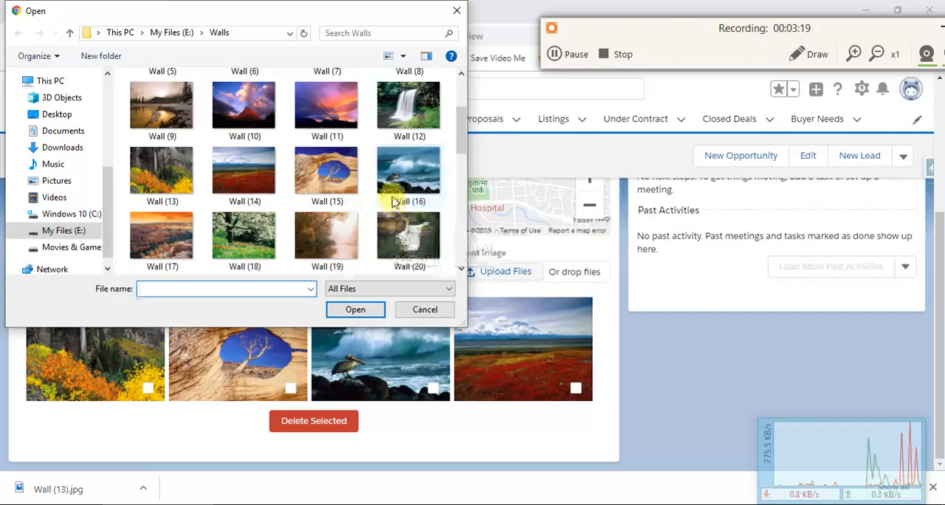
{"action": "mouse_move", "coordinate": [408, 185]}
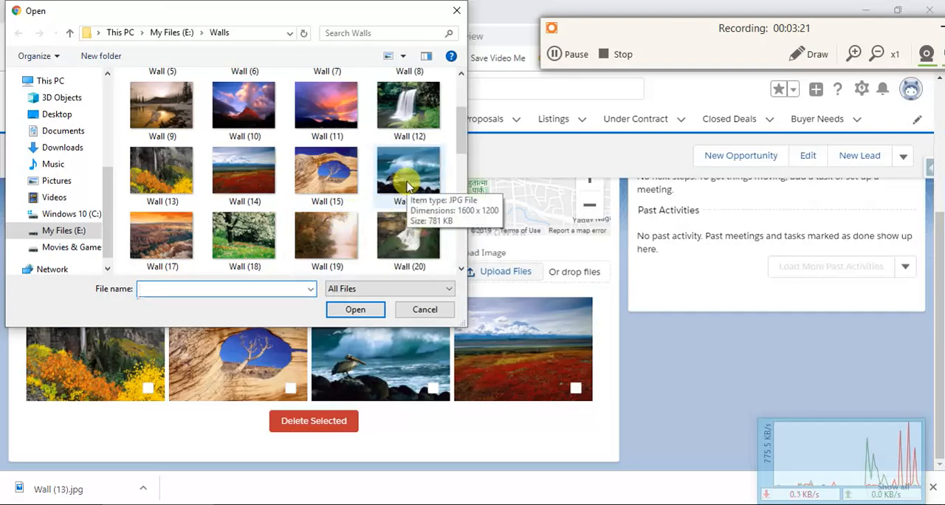
{"action": "left_click", "coordinate": [424, 310]}
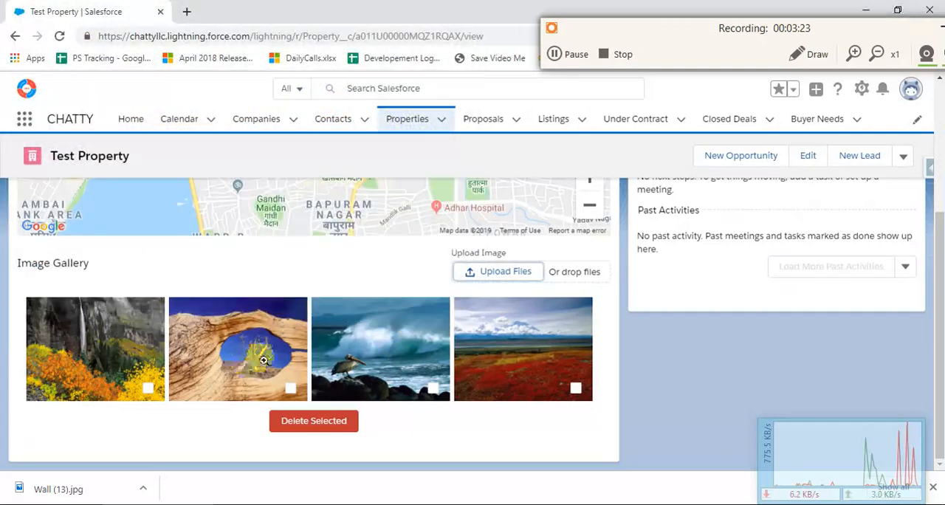
{"action": "scroll", "scroll_direction": "up", "scroll_amount": 3}
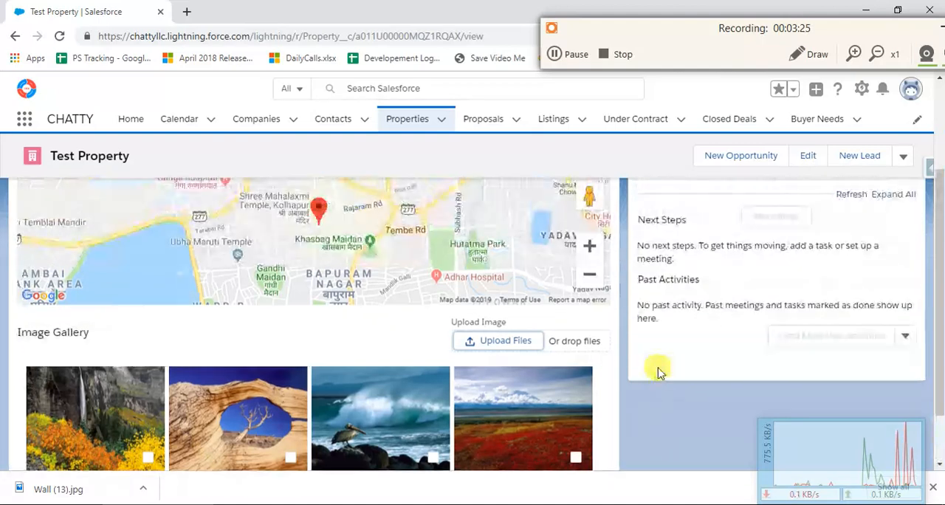
{"action": "scroll", "scroll_direction": "down", "scroll_amount": 3}
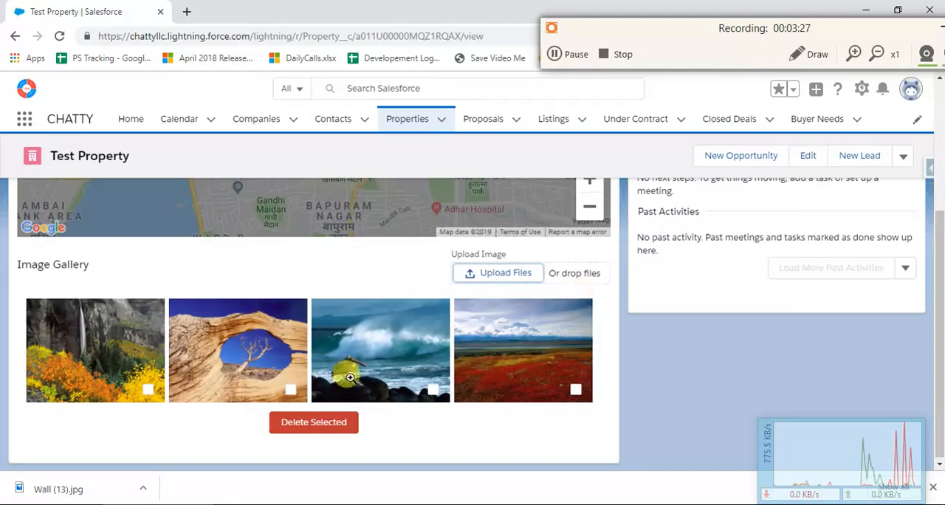
{"action": "left_click", "coordinate": [313, 422]}
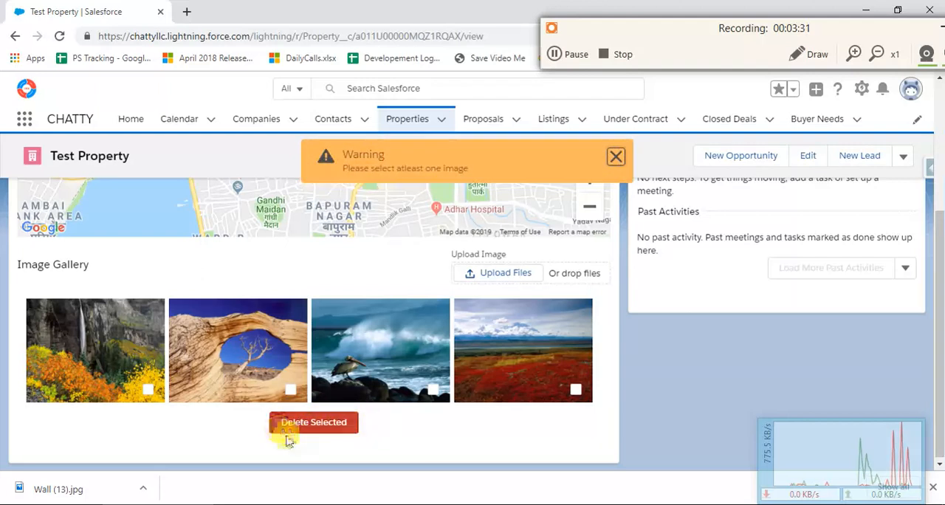
{"action": "mouse_move", "coordinate": [554, 400]}
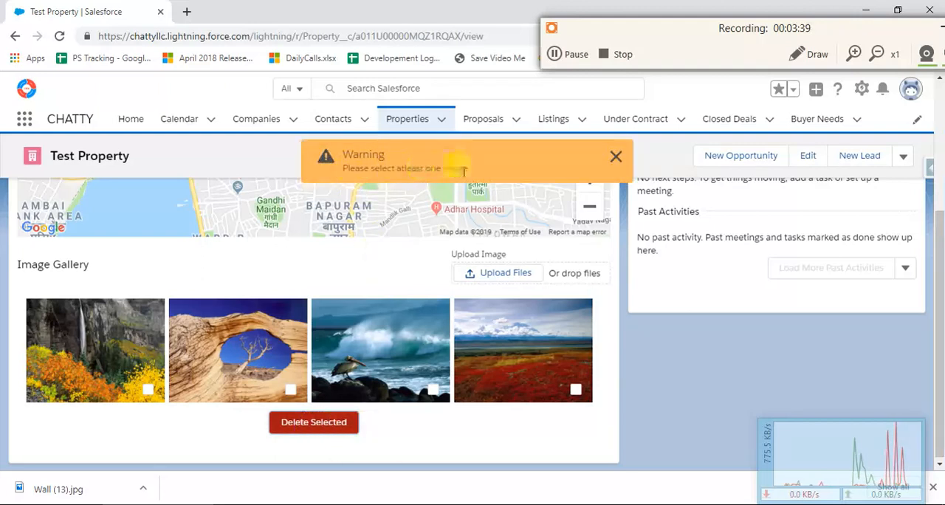
{"action": "left_click", "coordinate": [616, 156]}
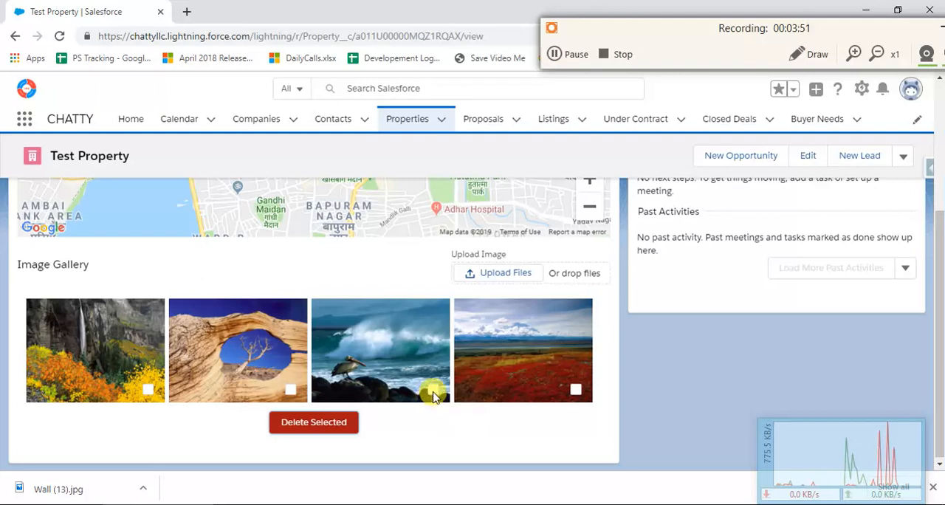
Delete the pelican wave and red field images using Delete Selected.
{"action": "left_click", "coordinate": [434, 389]}
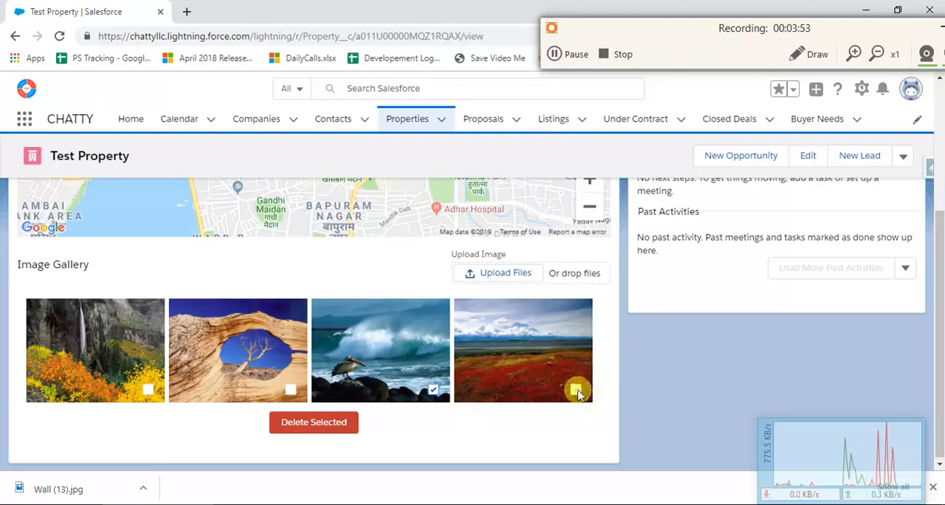
{"action": "left_click", "coordinate": [576, 389]}
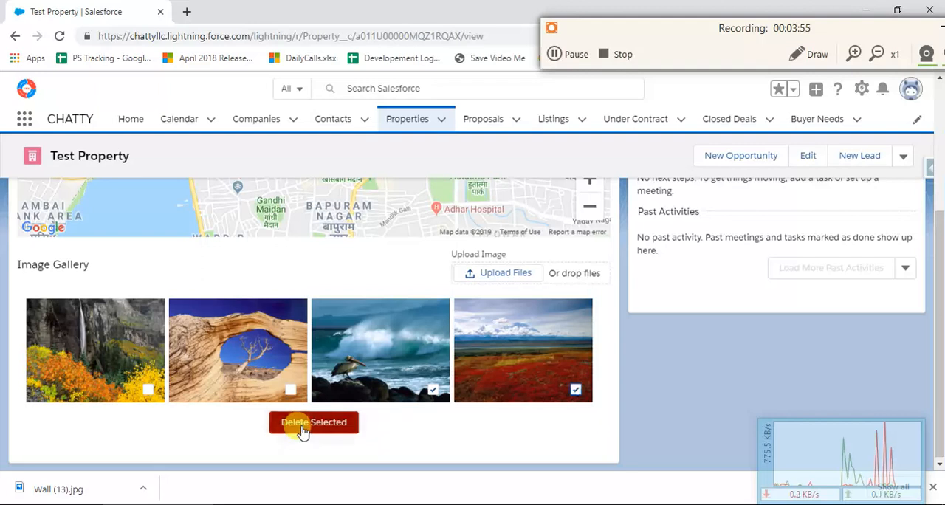
{"action": "left_click", "coordinate": [314, 421]}
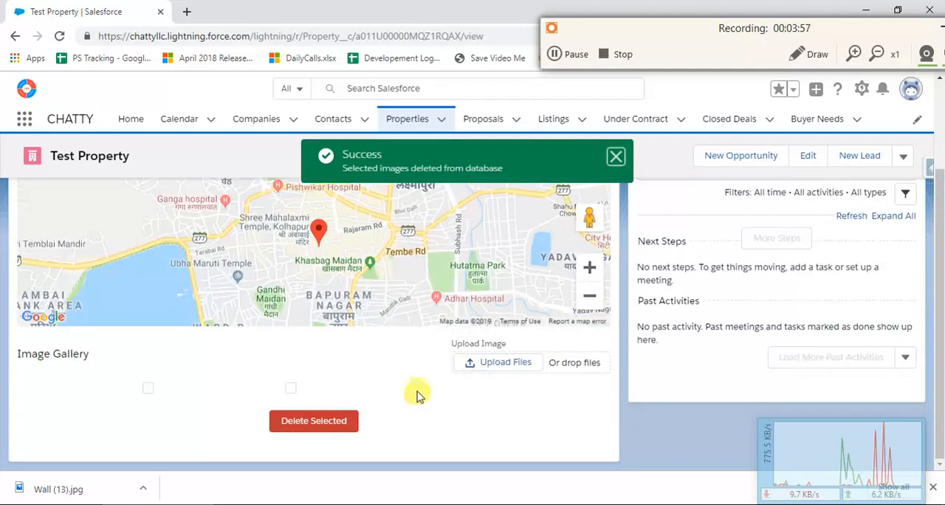
{"action": "scroll", "scroll_direction": "down", "scroll_amount": 3}
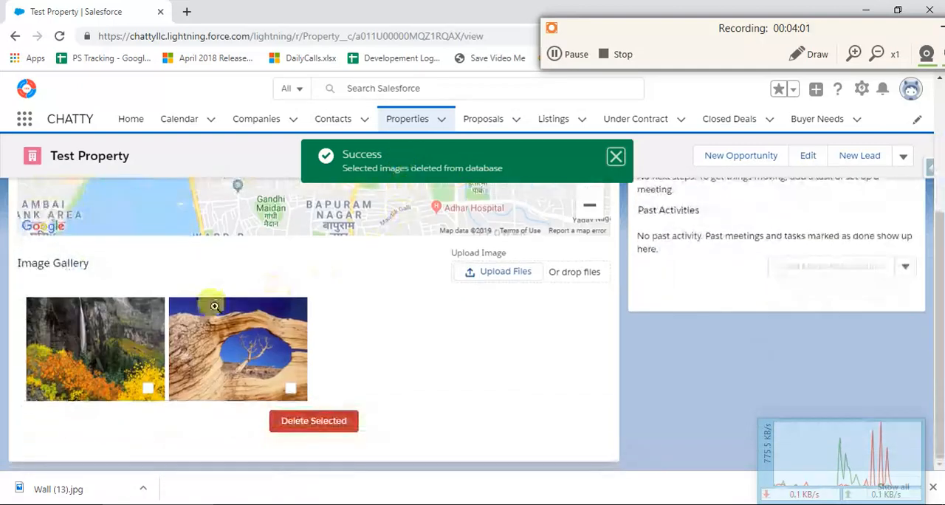
{"action": "left_click", "coordinate": [616, 157]}
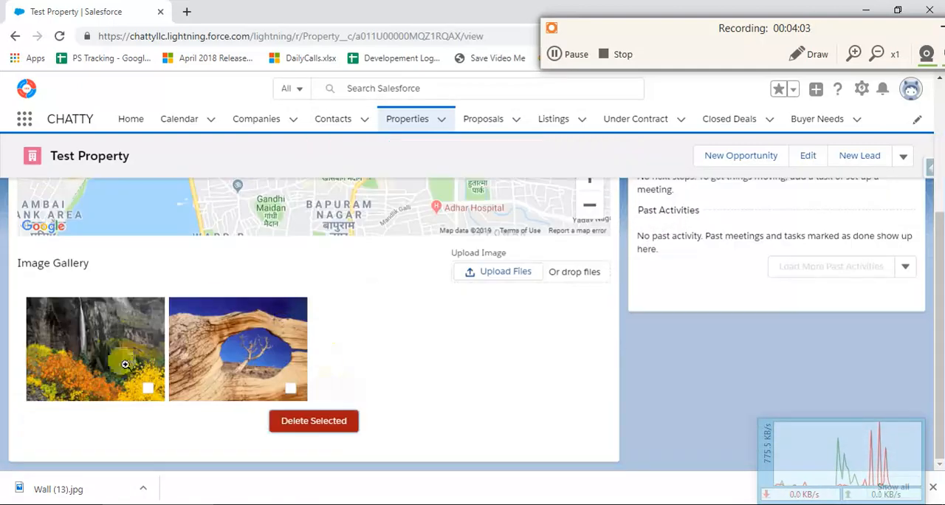
{"action": "mouse_move", "coordinate": [24, 434]}
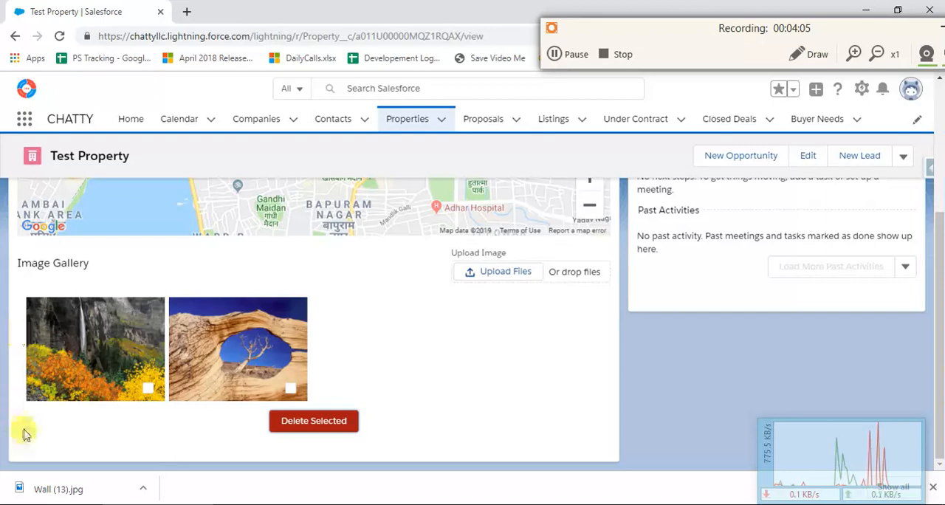
{"action": "mouse_move", "coordinate": [348, 176]}
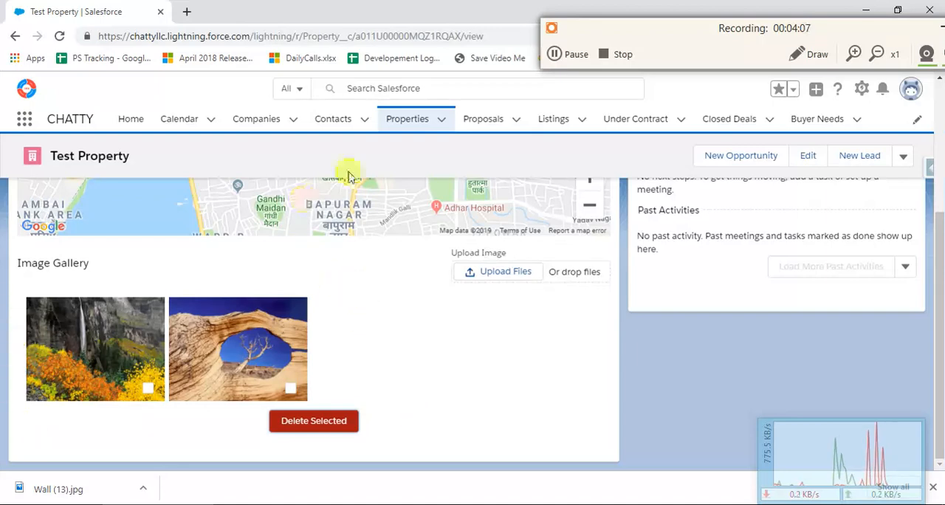
Delete the remaining waterfall and rock arch images, leaving the gallery empty.
{"action": "scroll", "scroll_direction": "up", "scroll_amount": 3}
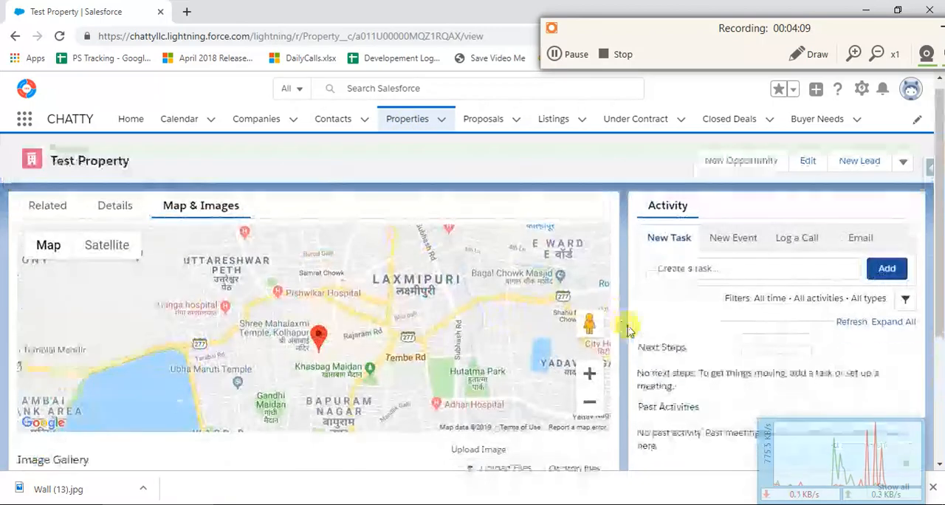
{"action": "scroll", "scroll_direction": "down", "scroll_amount": 3}
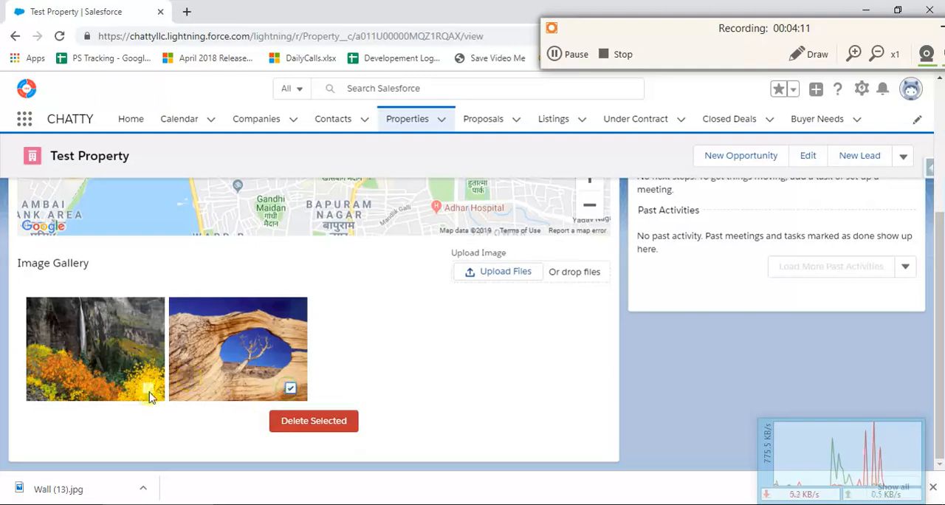
{"action": "left_click", "coordinate": [313, 421]}
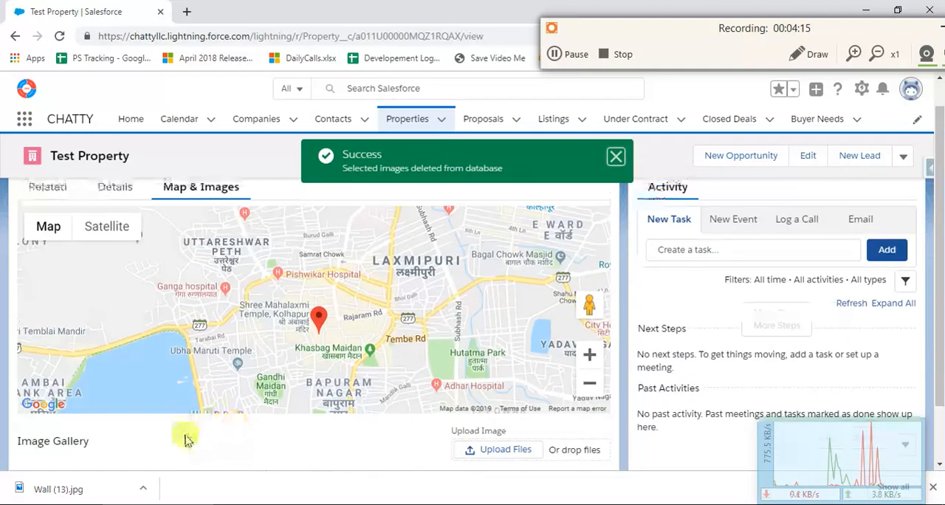
{"action": "scroll", "scroll_direction": "down", "scroll_amount": 3}
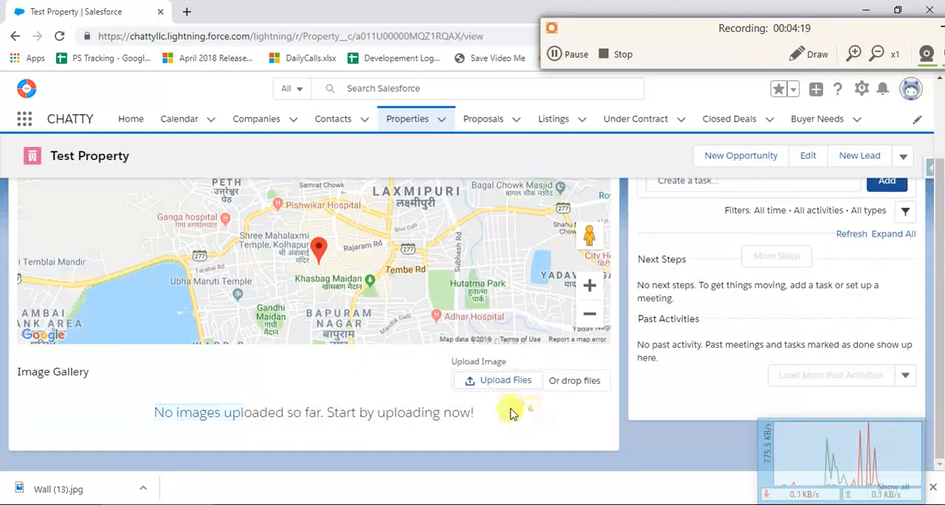
{"action": "scroll", "scroll_direction": "up", "scroll_amount": 3}
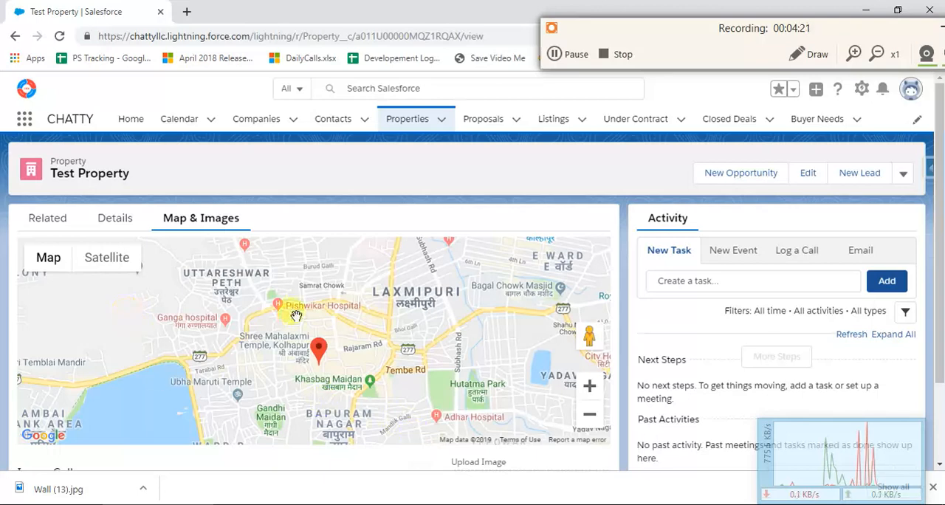
{"action": "scroll", "scroll_direction": "down", "scroll_amount": 3}
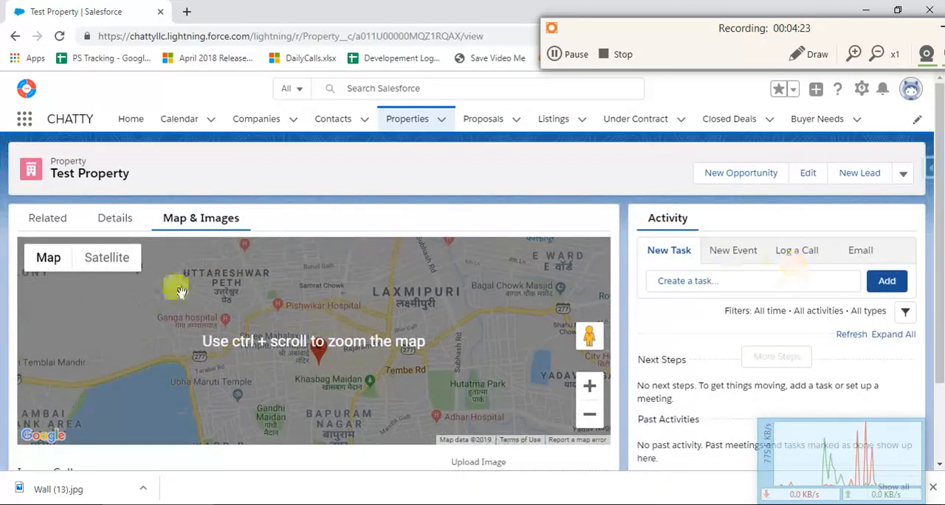
From the Details tab, choose Delete from the record's actions menu for Test Property.
{"action": "left_click", "coordinate": [116, 218]}
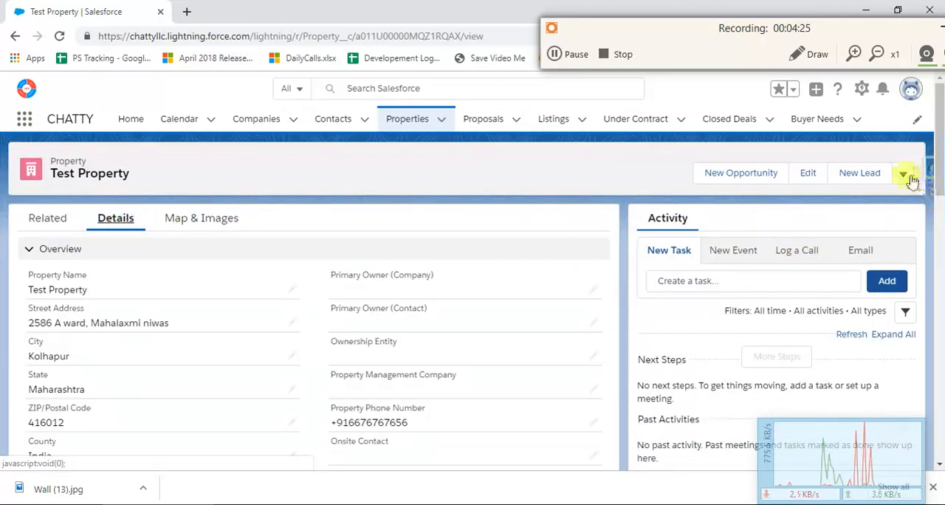
{"action": "left_click", "coordinate": [904, 173]}
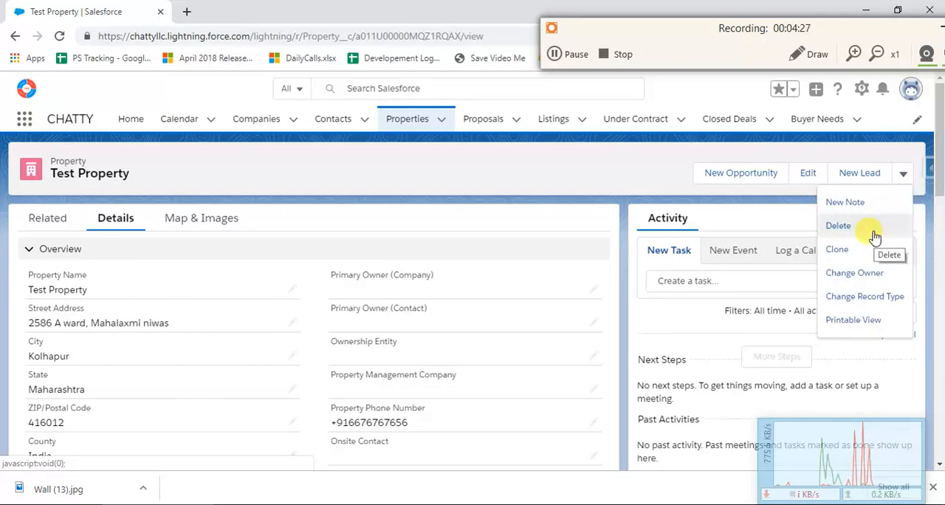
{"action": "left_click", "coordinate": [838, 225]}
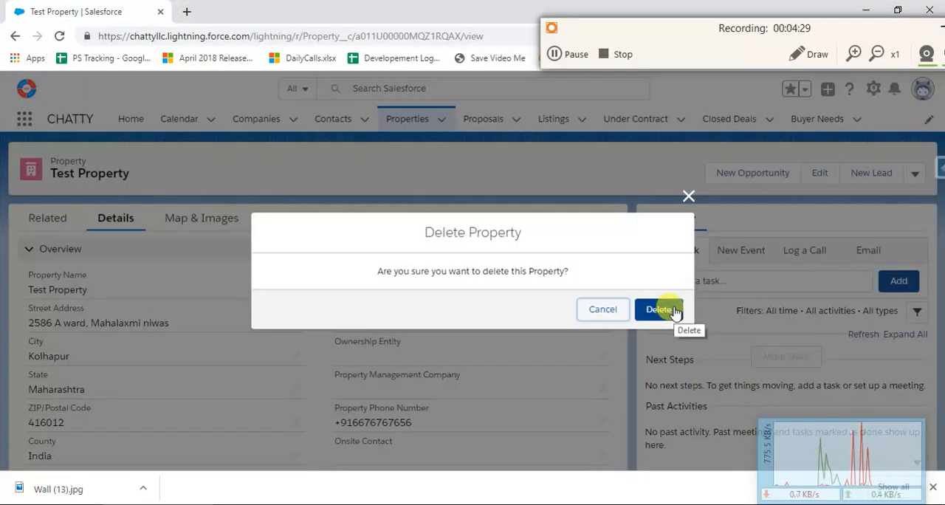